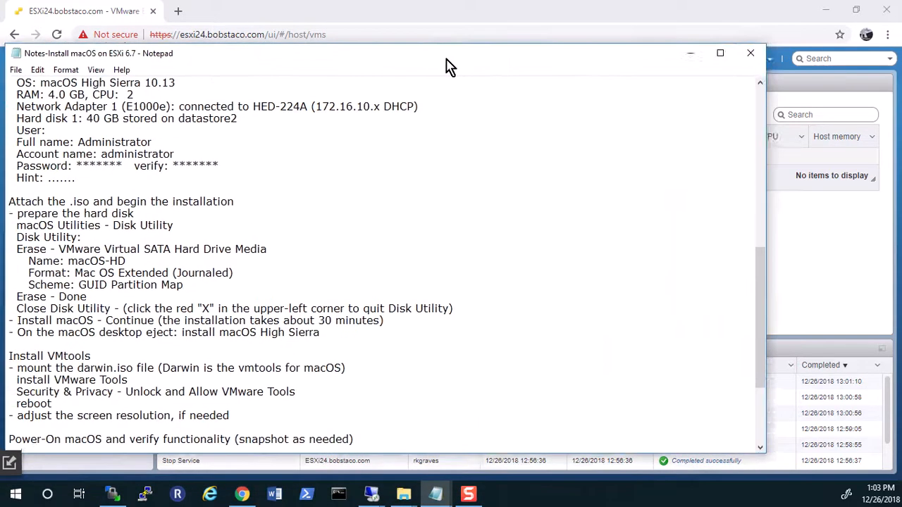
Arrange the notes window, then accept VM name macOS with macOS 10.13 (64-bit) guest
left_click_drag(451, 53, 477, 19)
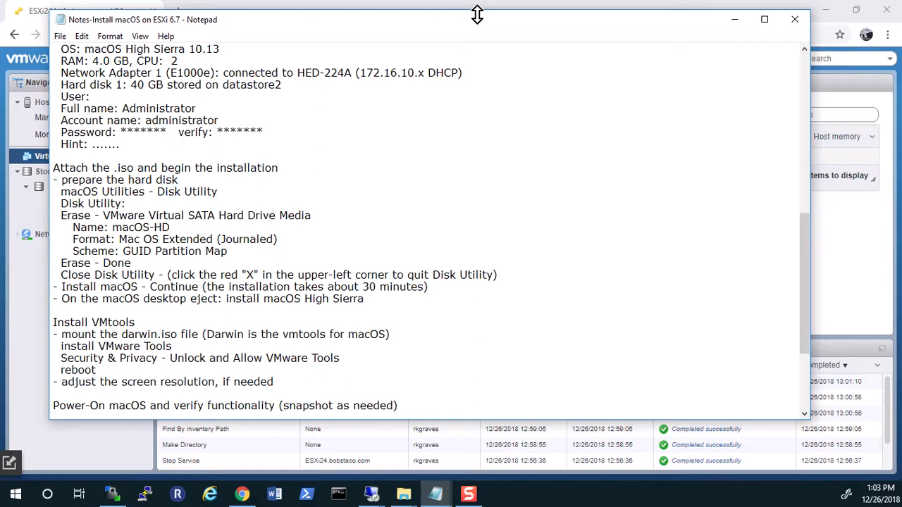
mouse_move(480, 13)
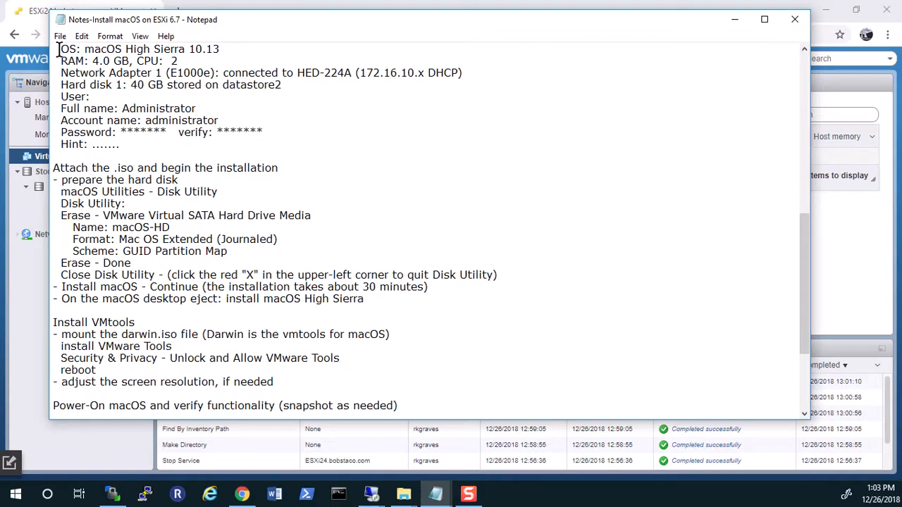
left_click_drag(60, 49, 197, 108)
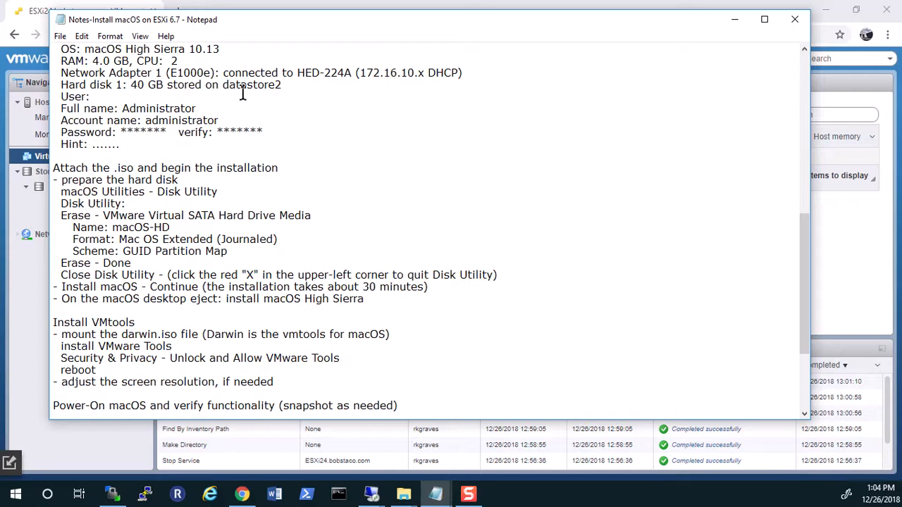
double_click(212, 49)
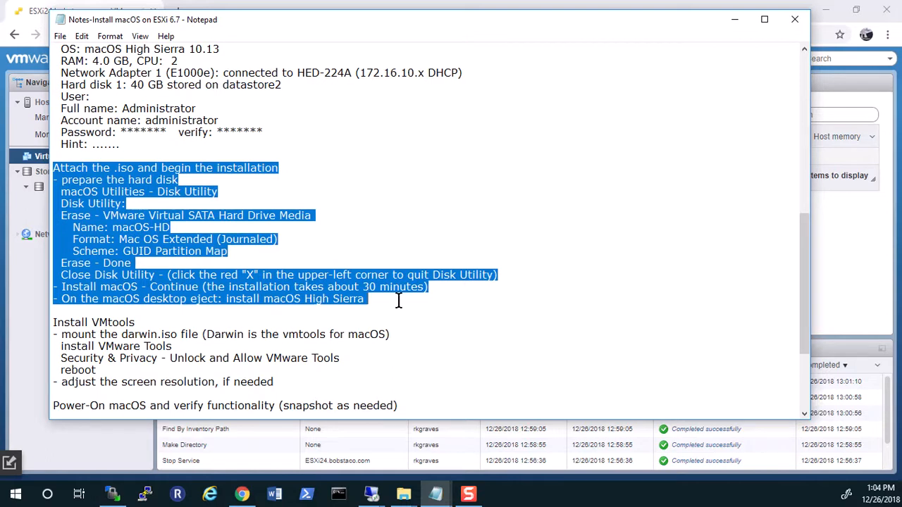
left_click(365, 299)
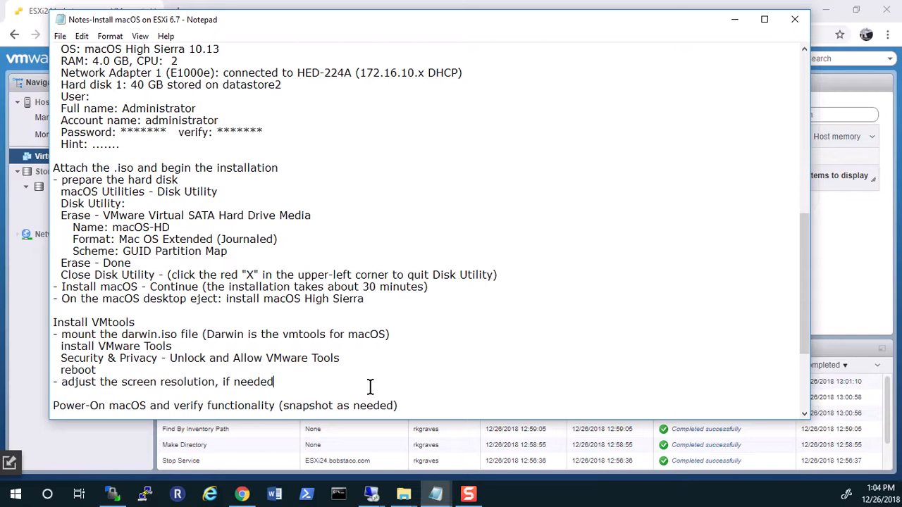
mouse_move(363, 371)
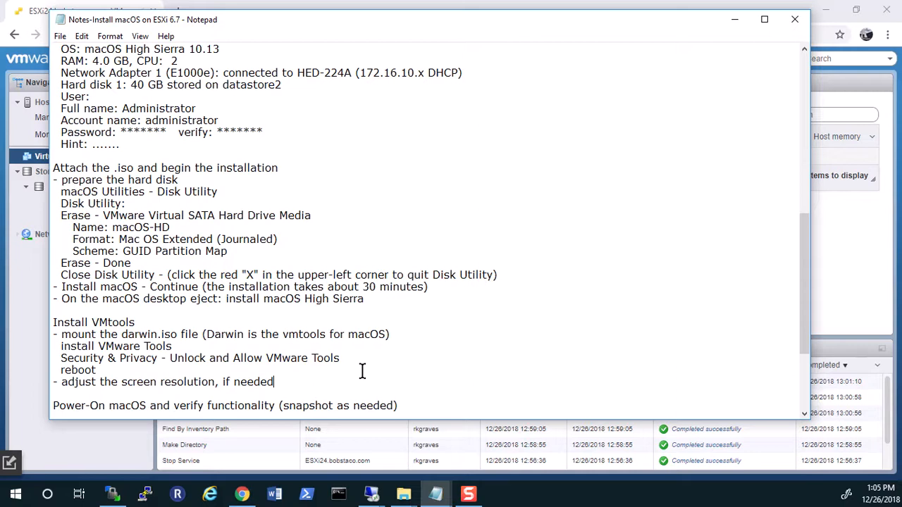
mouse_move(458, 348)
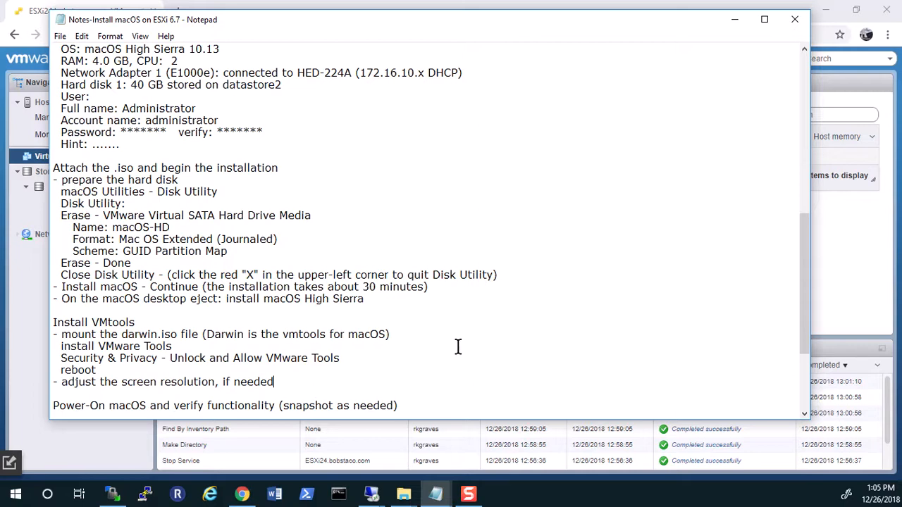
mouse_move(460, 346)
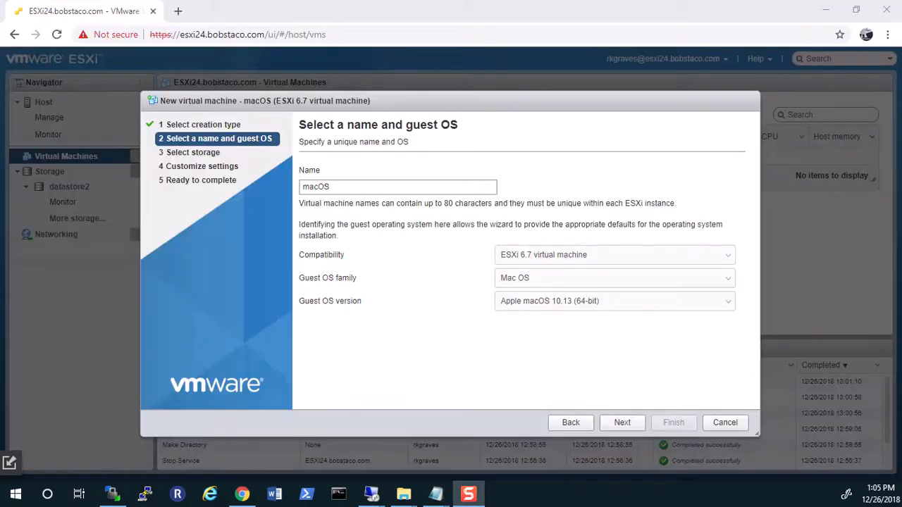
mouse_move(387, 331)
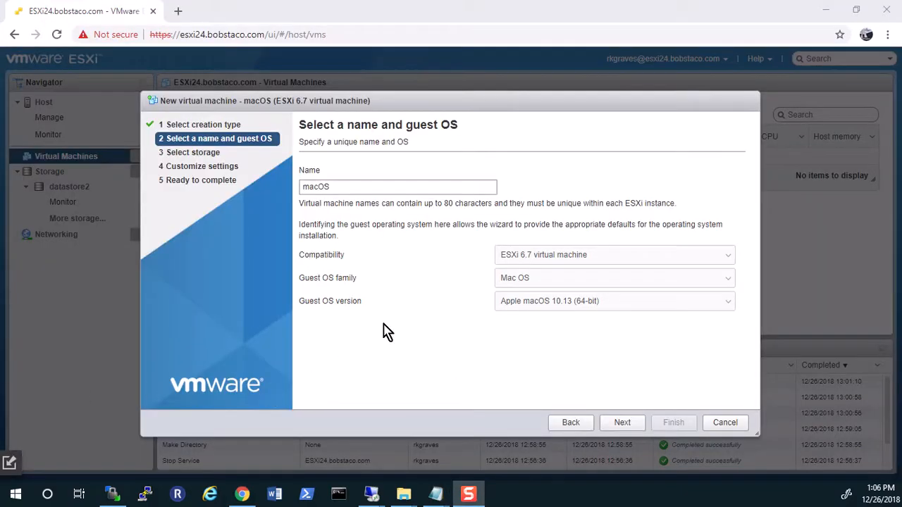
mouse_move(490, 251)
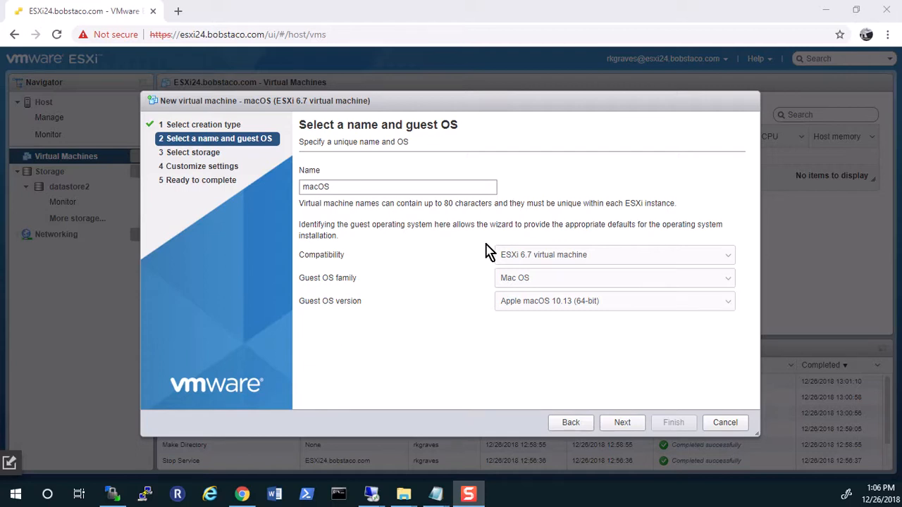
mouse_move(301, 286)
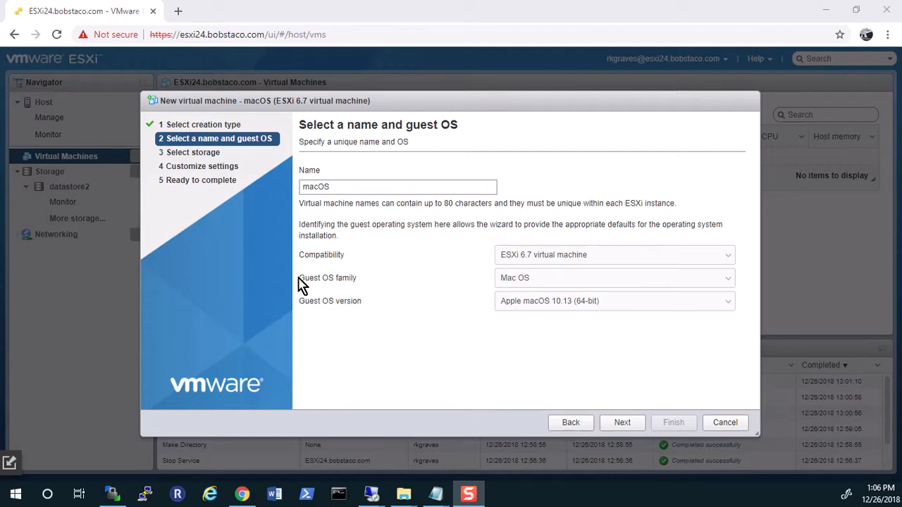
mouse_move(337, 310)
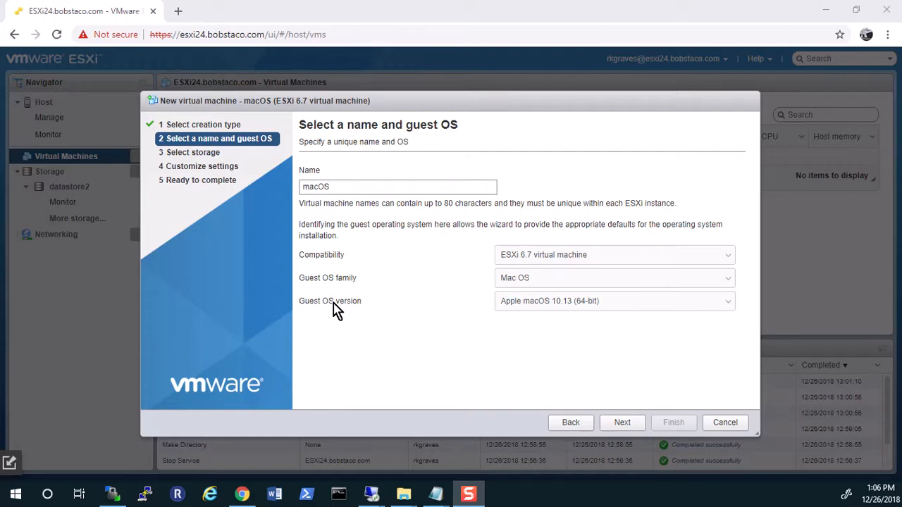
mouse_move(567, 310)
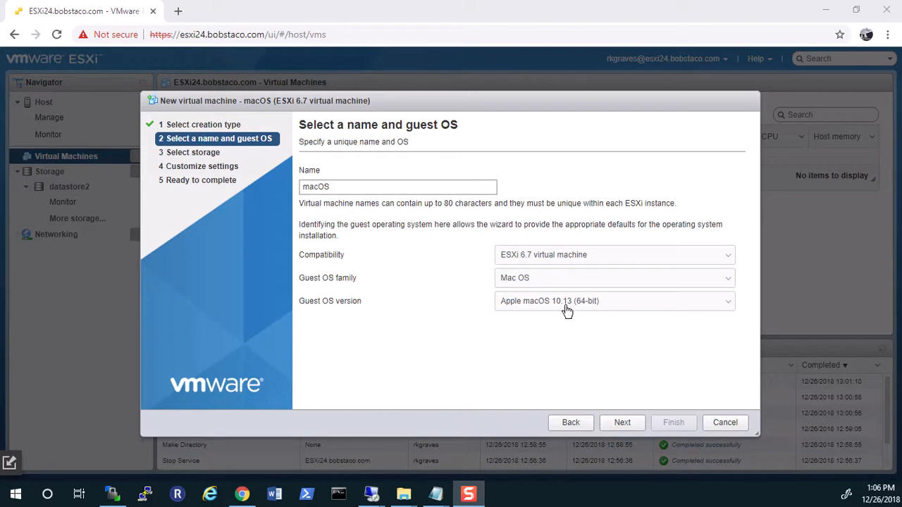
mouse_move(564, 311)
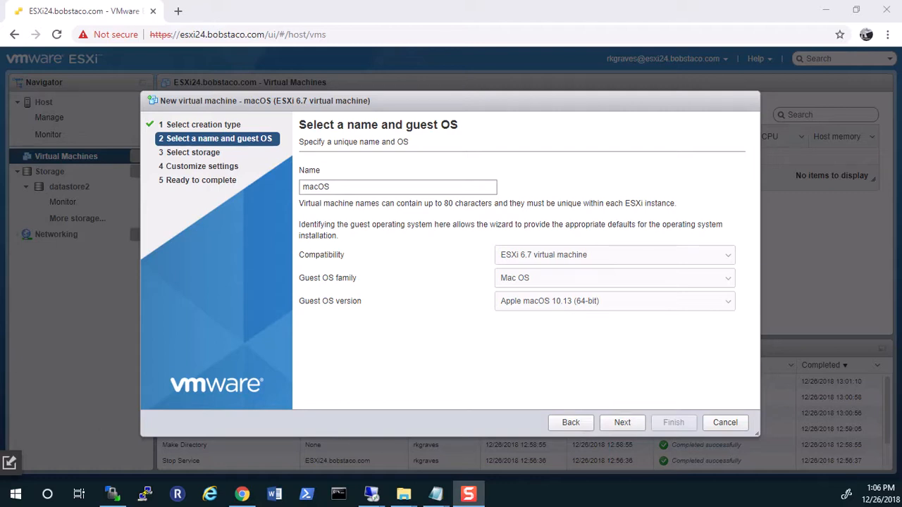
left_click(621, 423)
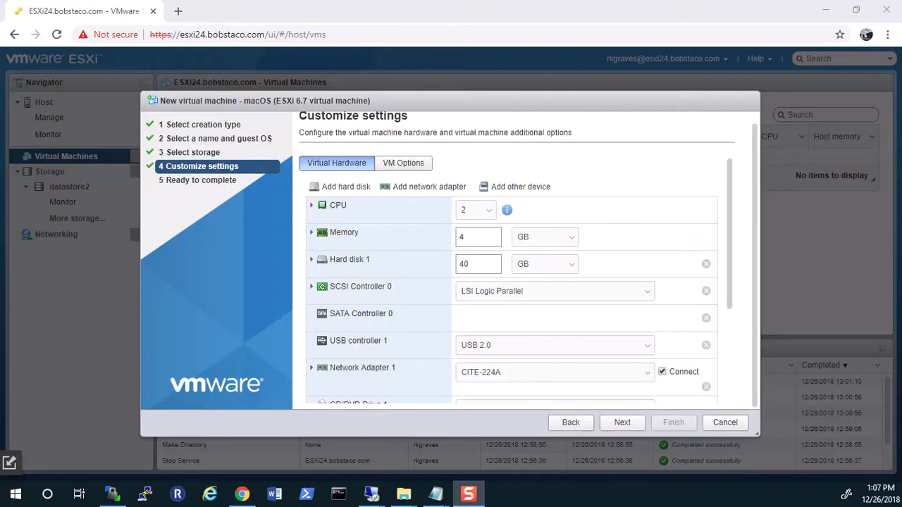
mouse_move(586, 291)
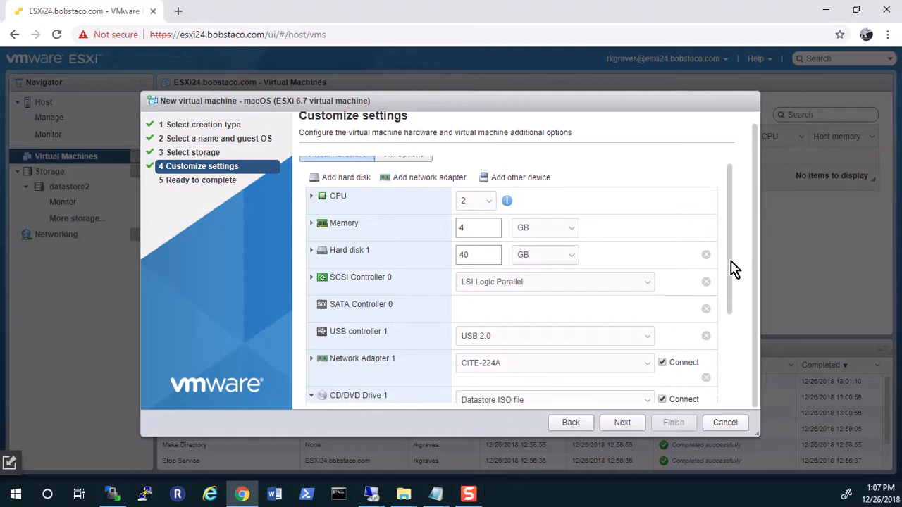
Make the 40 GB virtual hard disk thin provisioned and scroll toward the CD/DVD settings
scroll("down", 3)
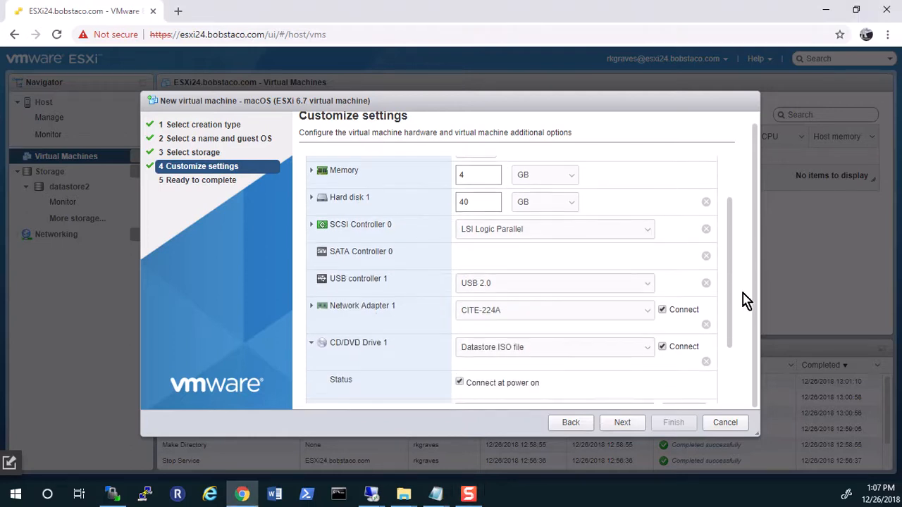
mouse_move(313, 202)
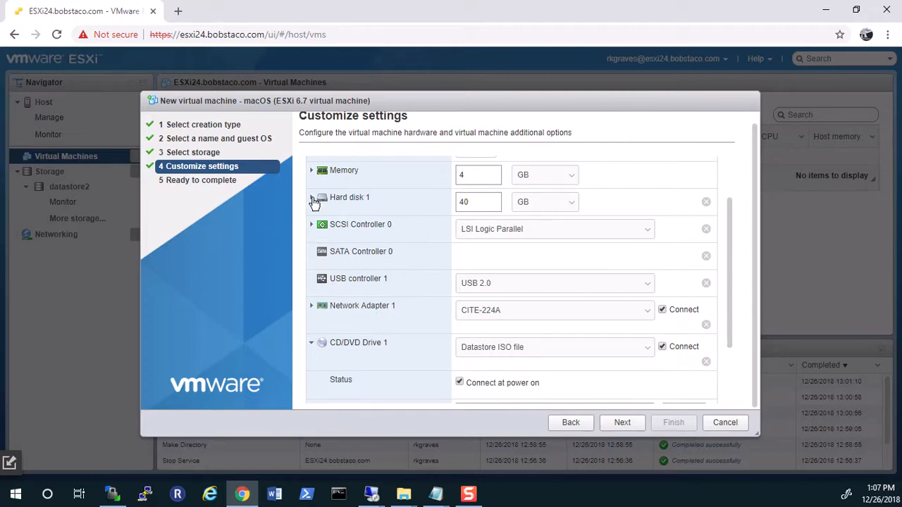
left_click(312, 197)
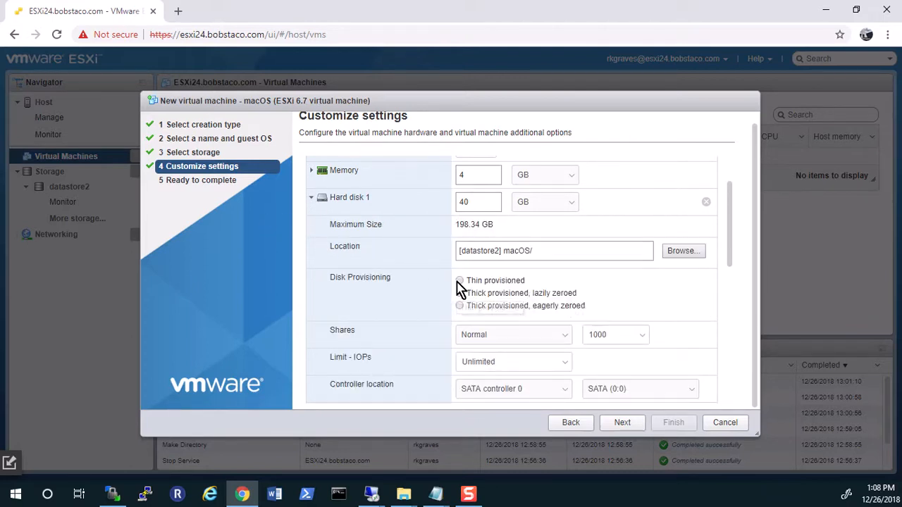
left_click(460, 280)
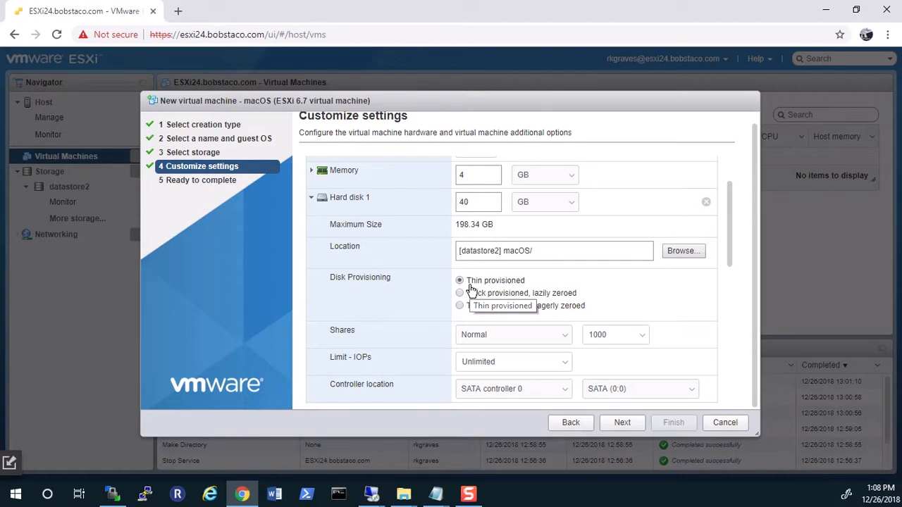
mouse_move(714, 290)
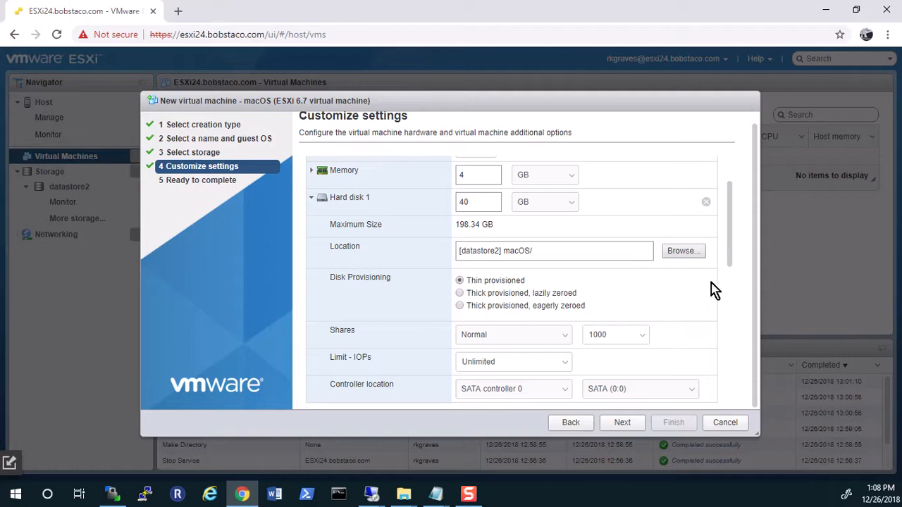
mouse_move(737, 252)
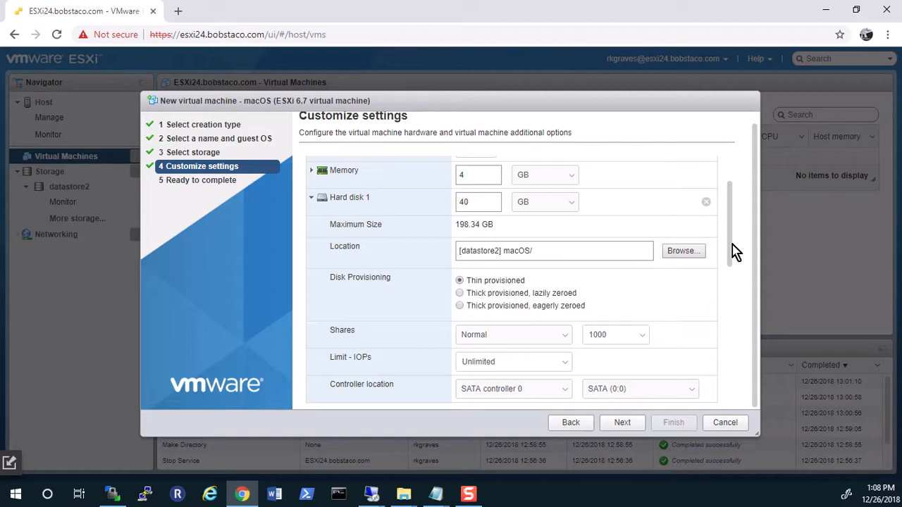
mouse_move(739, 238)
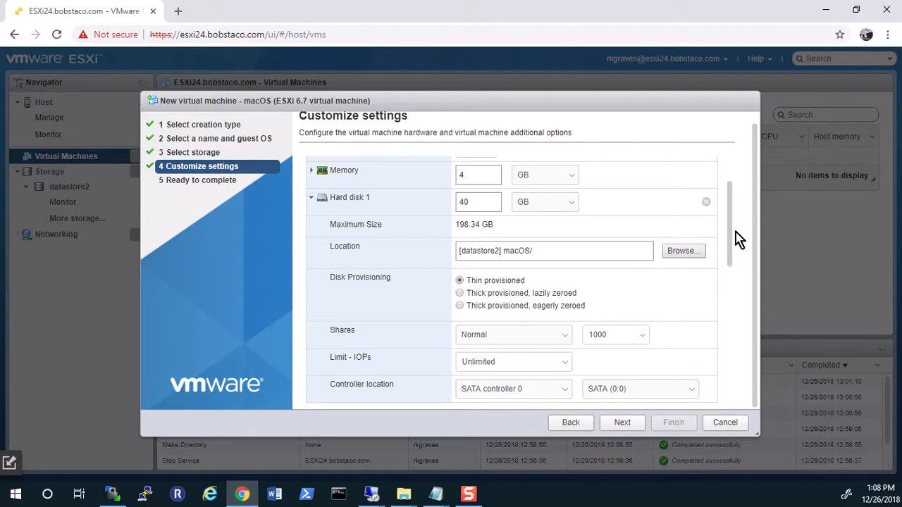
scroll("down", 3)
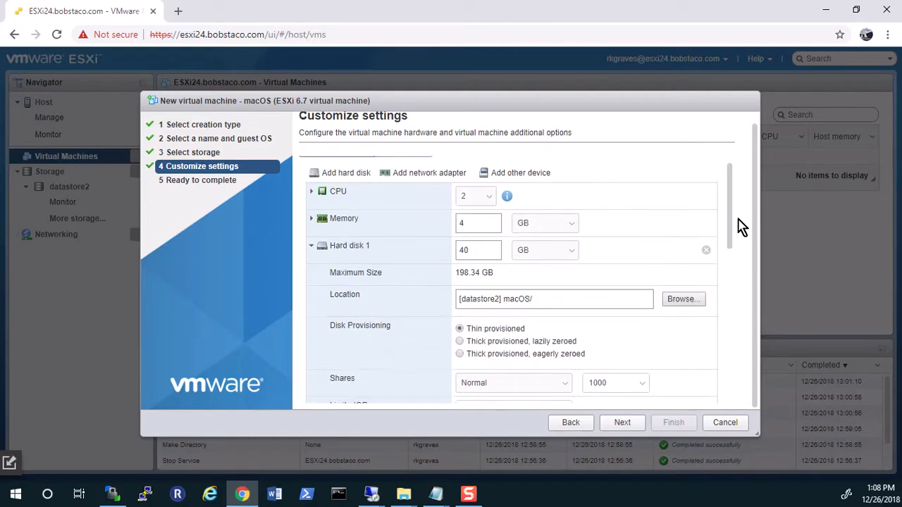
scroll("down", 3)
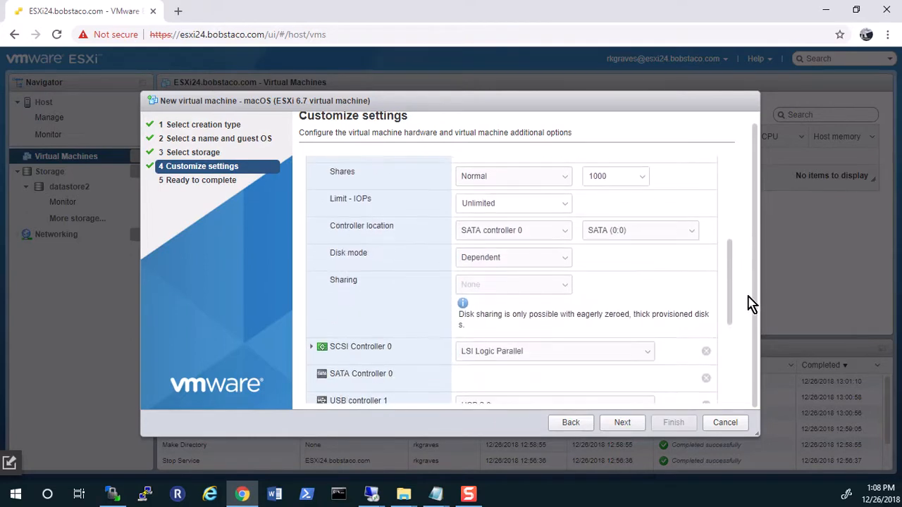
scroll("down", 3)
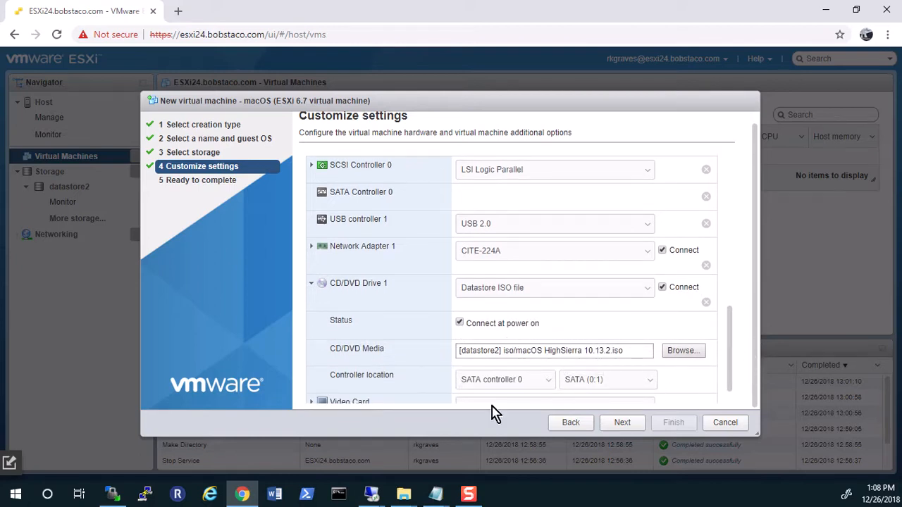
mouse_move(246, 428)
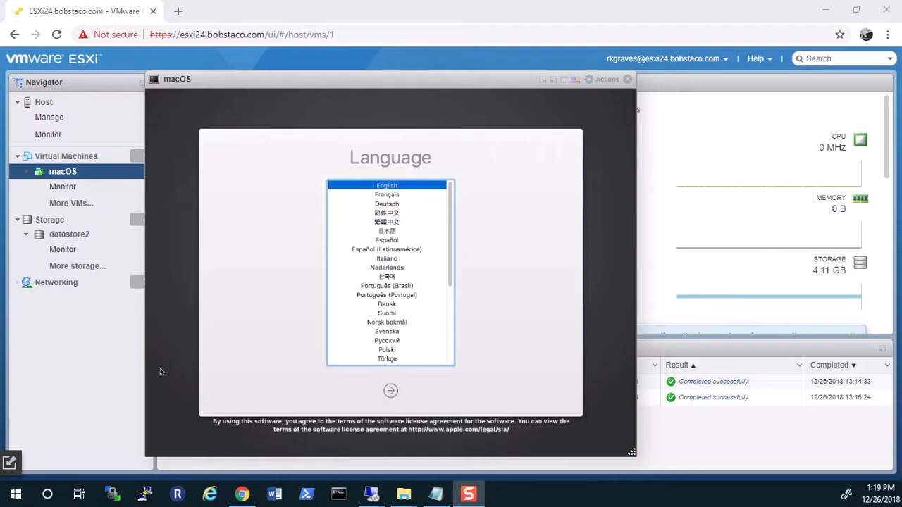
mouse_move(20, 479)
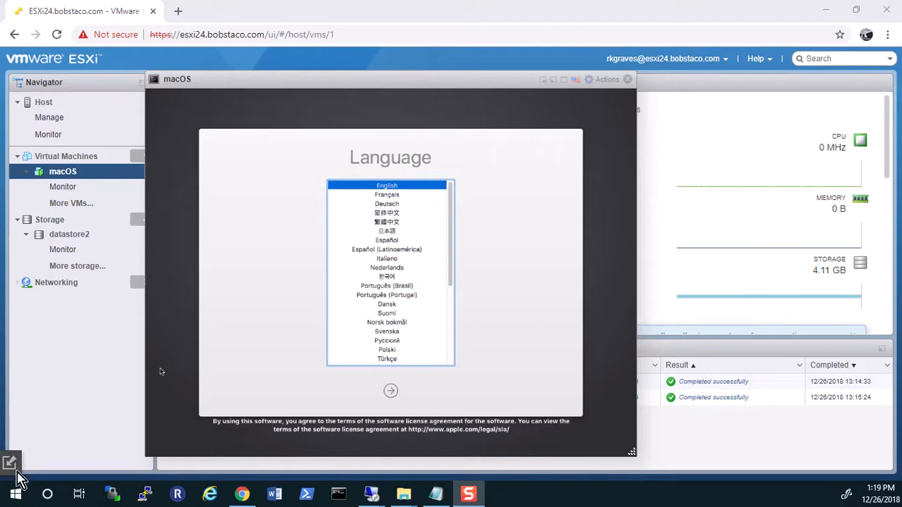
mouse_move(367, 381)
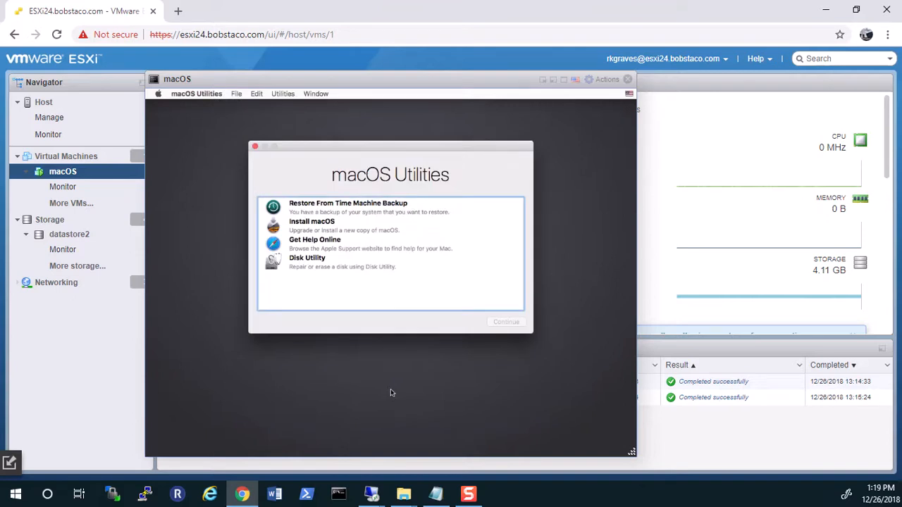
mouse_move(369, 342)
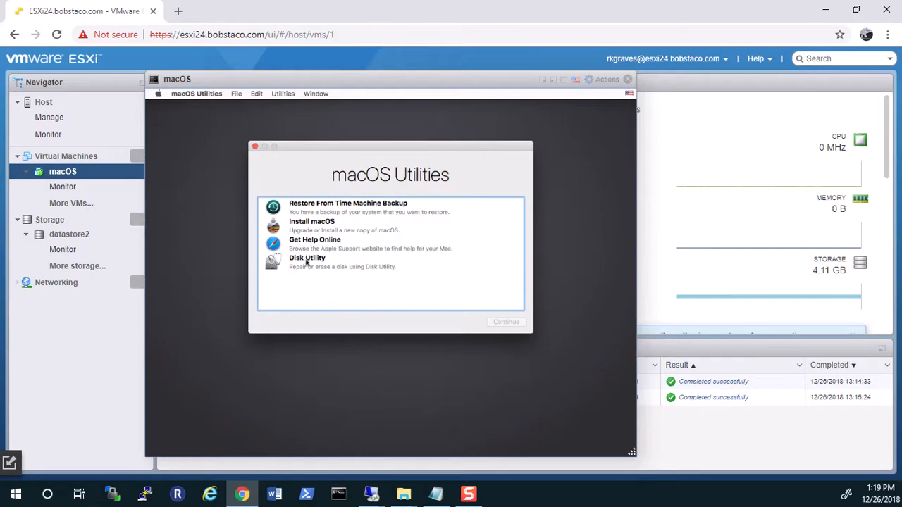
mouse_move(305, 262)
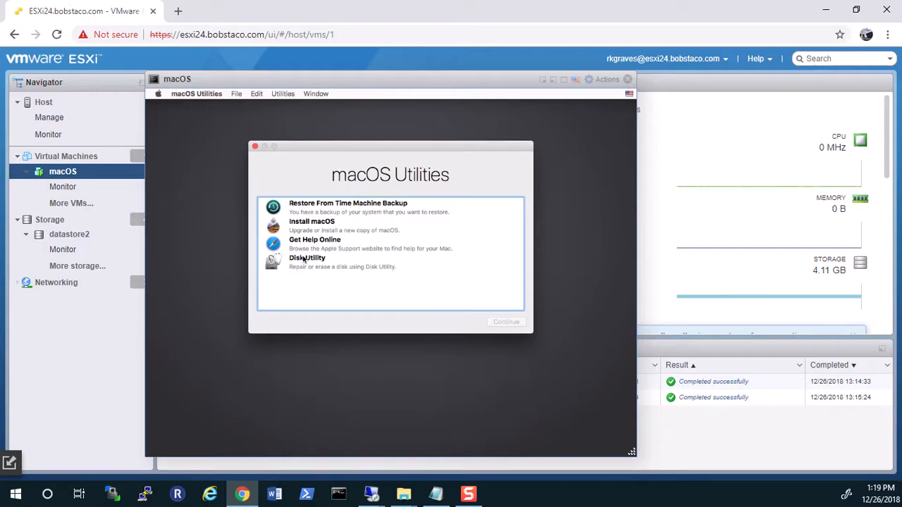
Select Disk Utility among the macOS Utilities choices and launch it
left_click(308, 262)
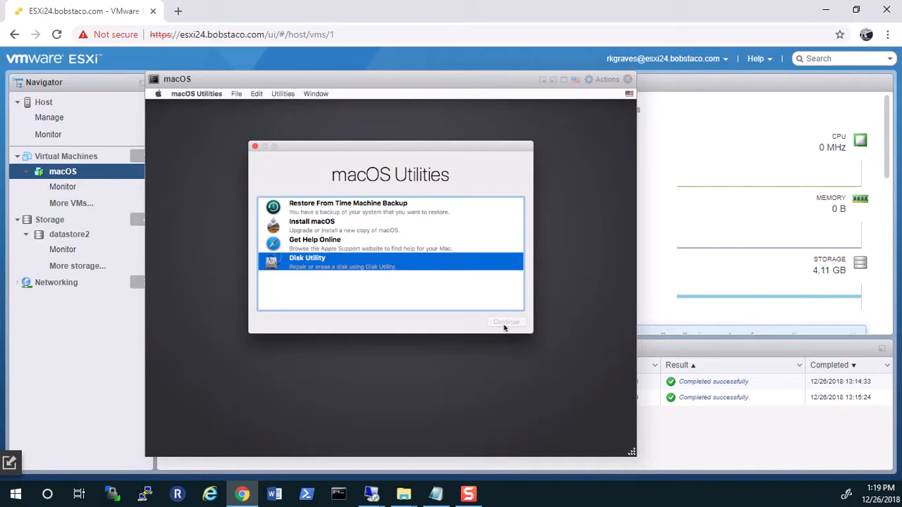
left_click(507, 321)
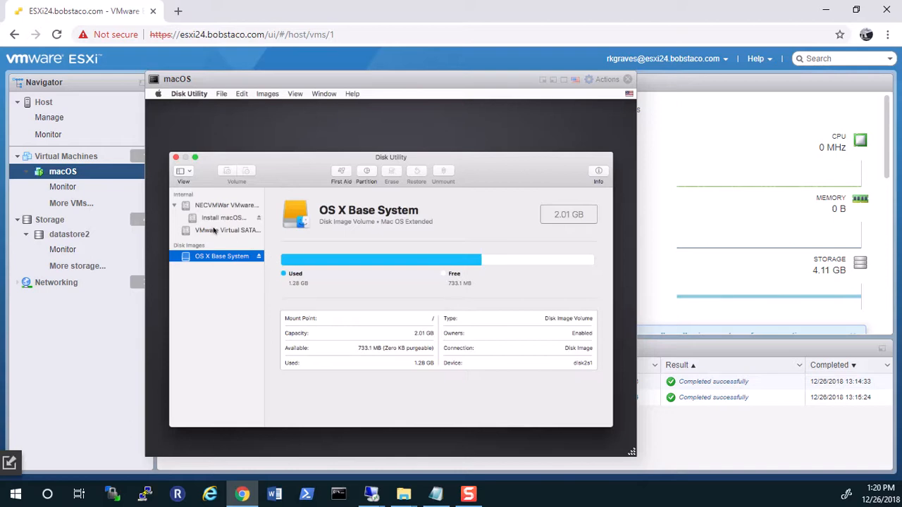
mouse_move(212, 230)
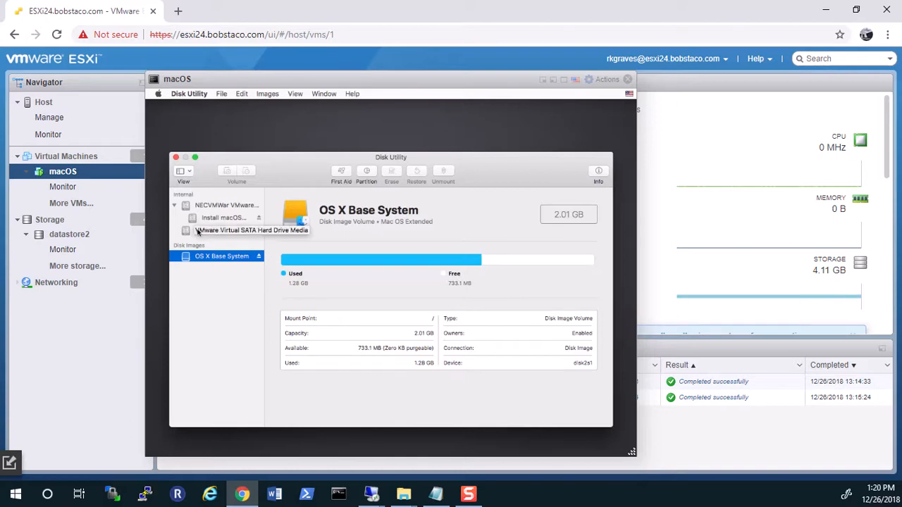
Erase the 42.95 GB VMware virtual SATA drive as macOS-HD, Journaled with GUID Partition Map
left_click(250, 231)
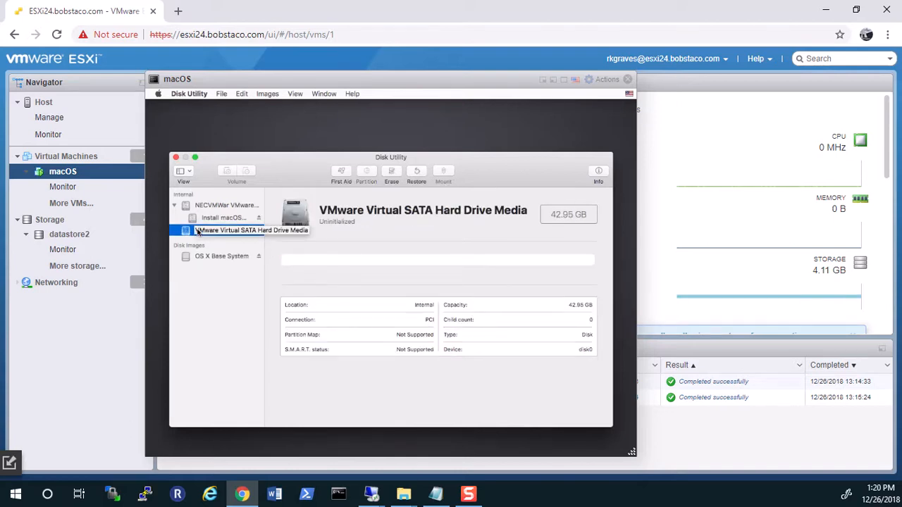
left_click(225, 231)
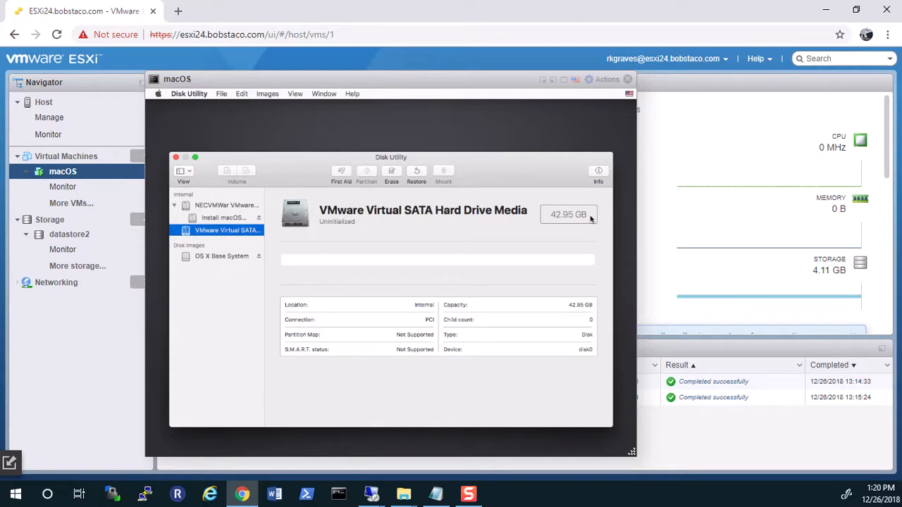
mouse_move(596, 194)
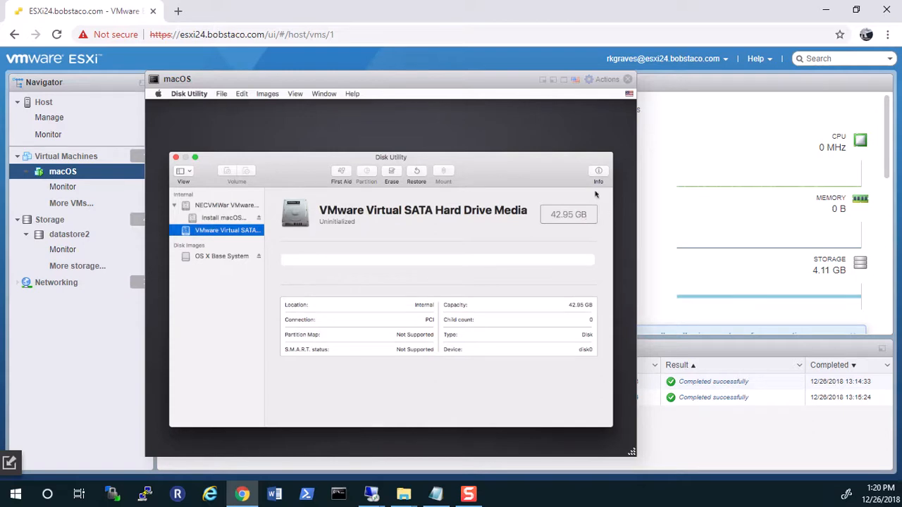
mouse_move(585, 192)
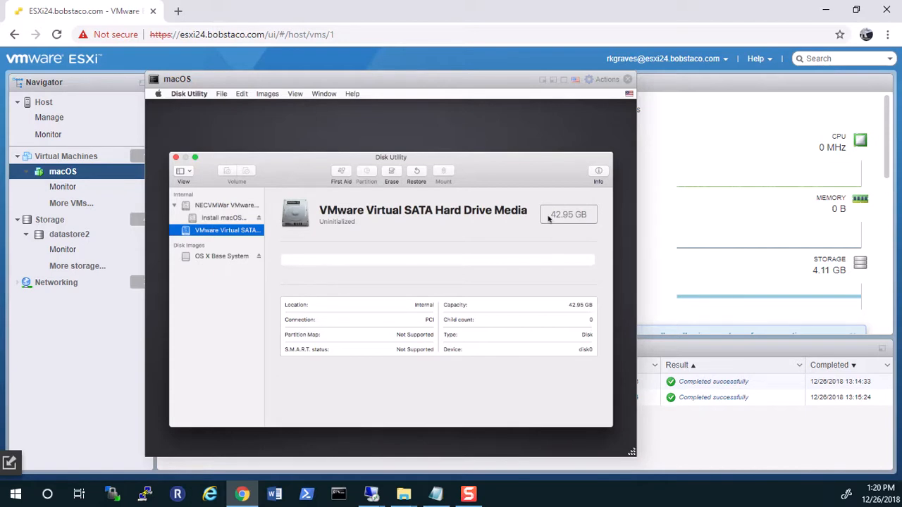
mouse_move(292, 225)
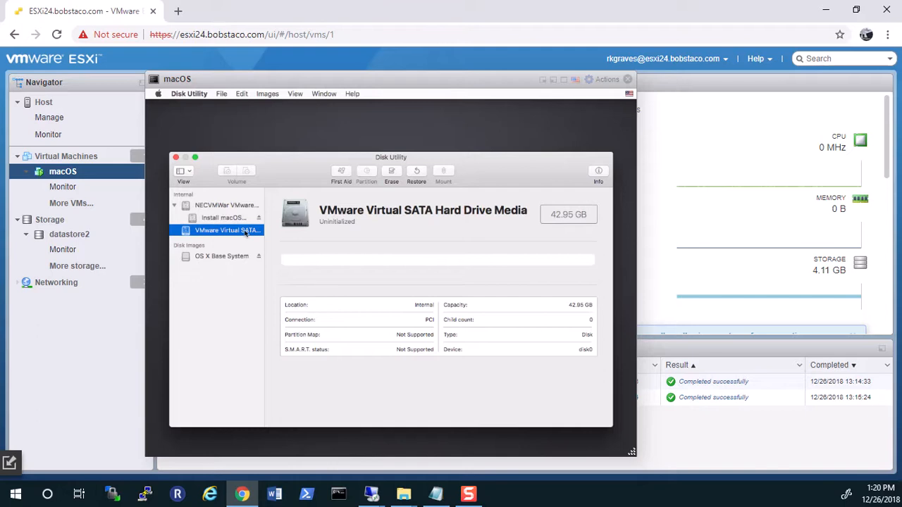
double_click(225, 230)
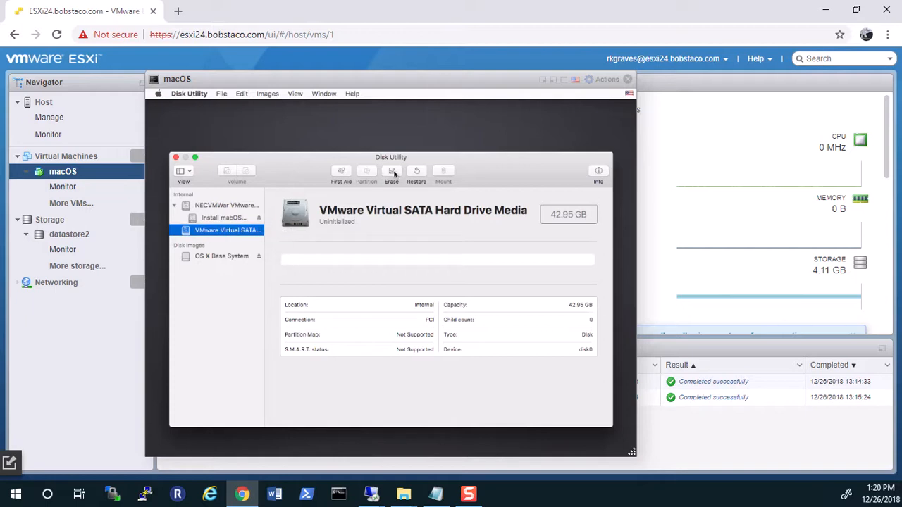
left_click(391, 174)
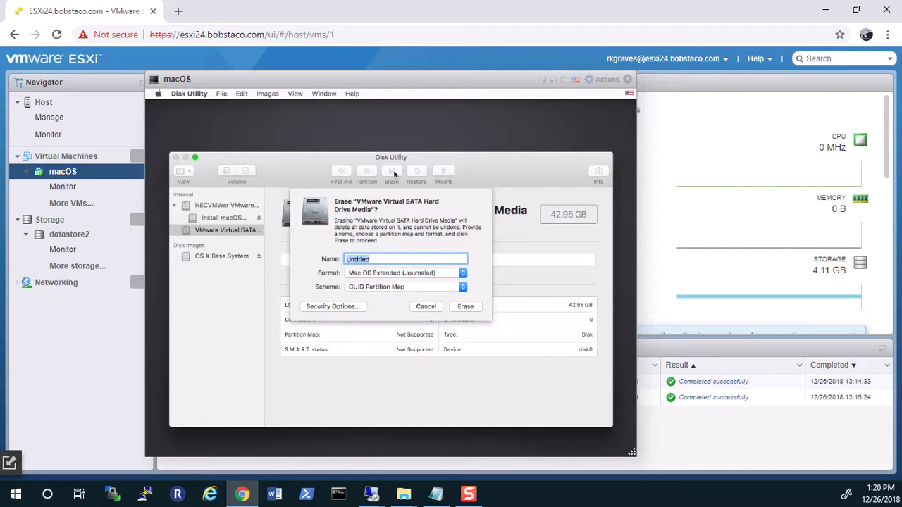
type("mac")
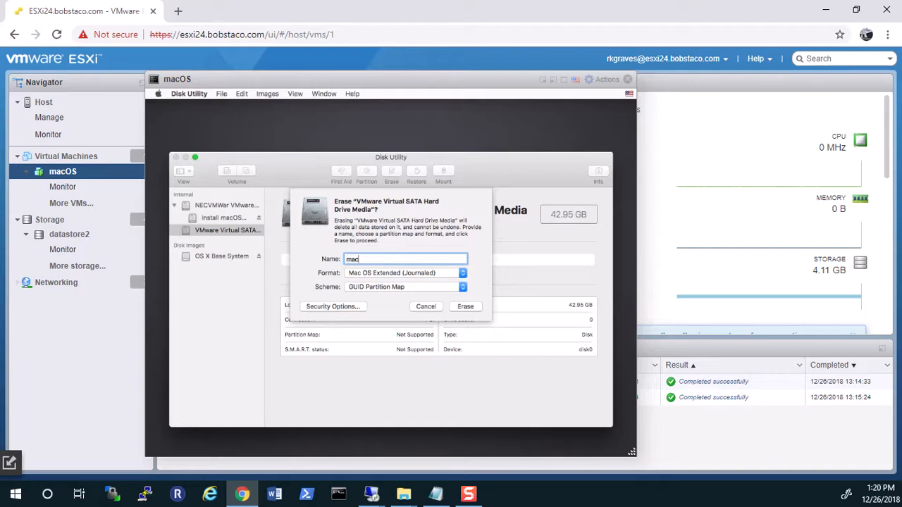
type("OS-HD")
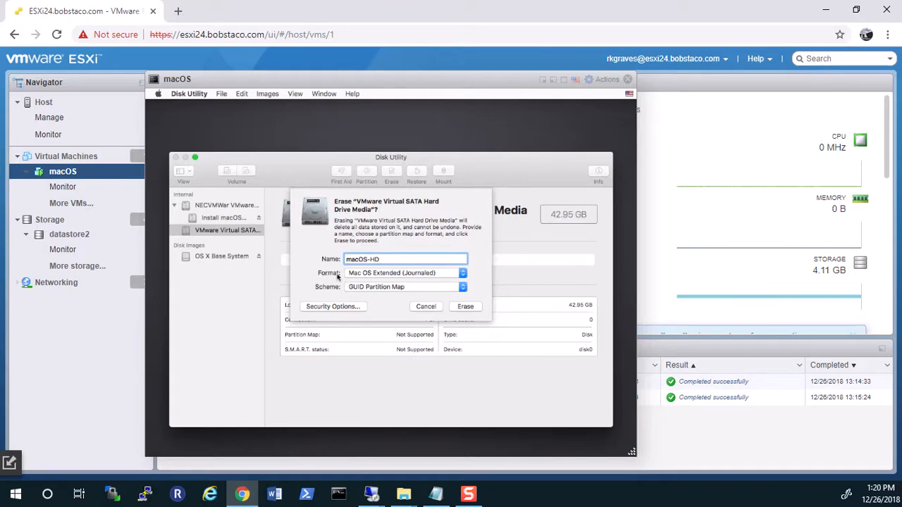
mouse_move(406, 273)
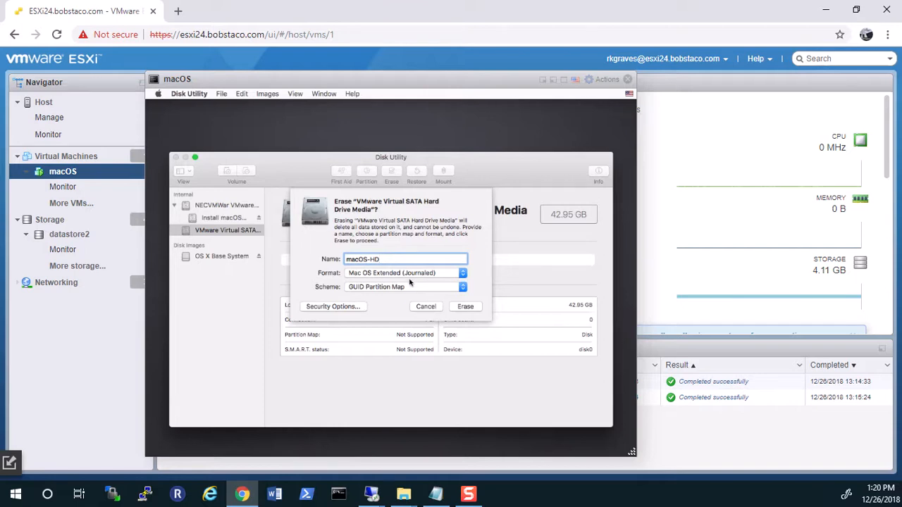
mouse_move(449, 311)
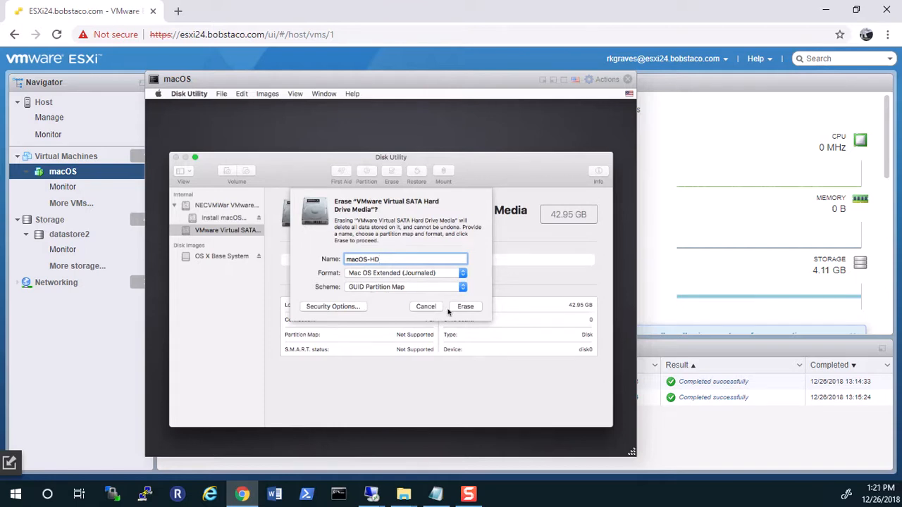
left_click(465, 306)
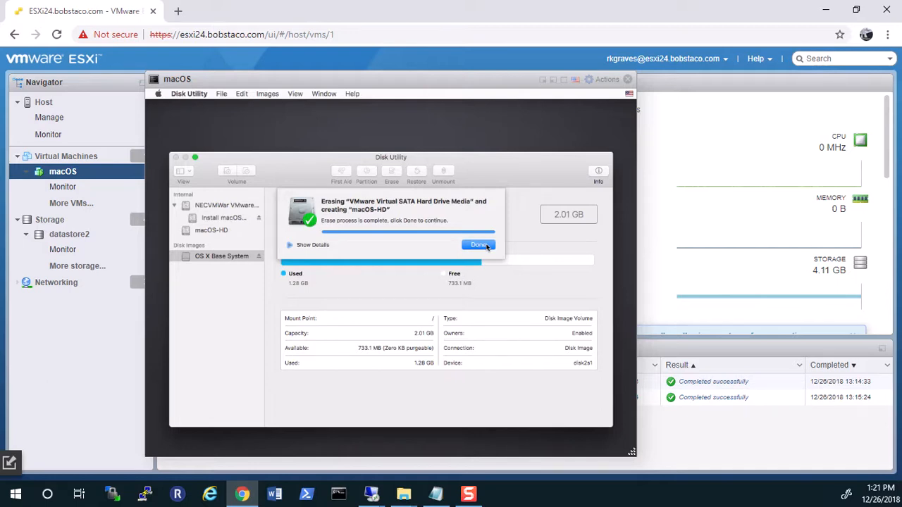
Dismiss the completed erase notice and choose Install macOS in macOS Utilities
left_click(477, 245)
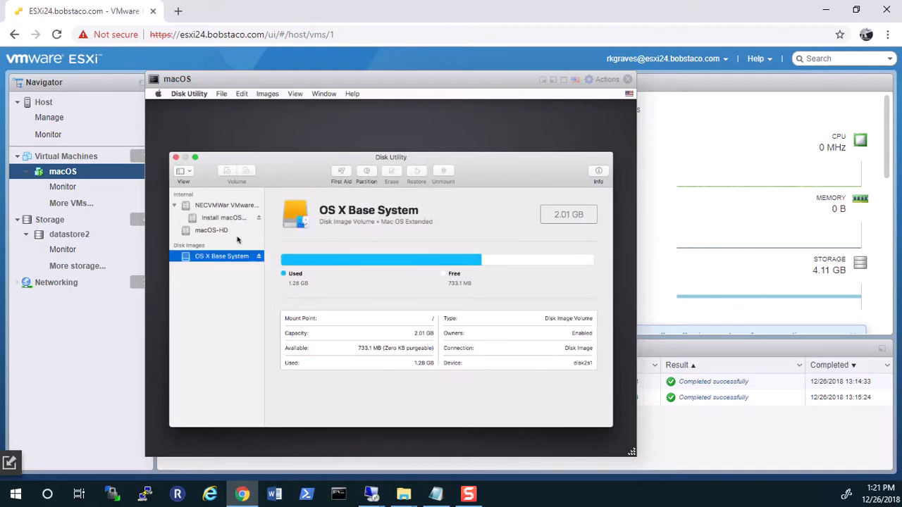
mouse_move(224, 237)
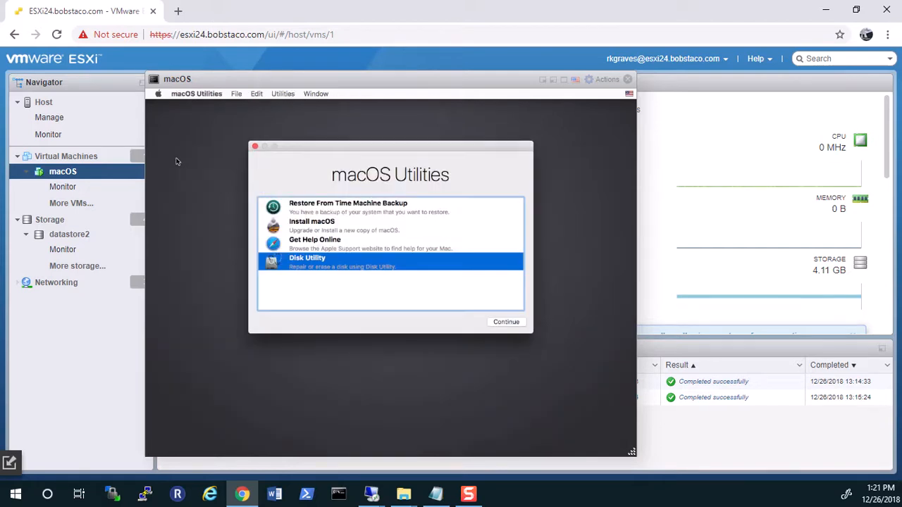
left_click(311, 225)
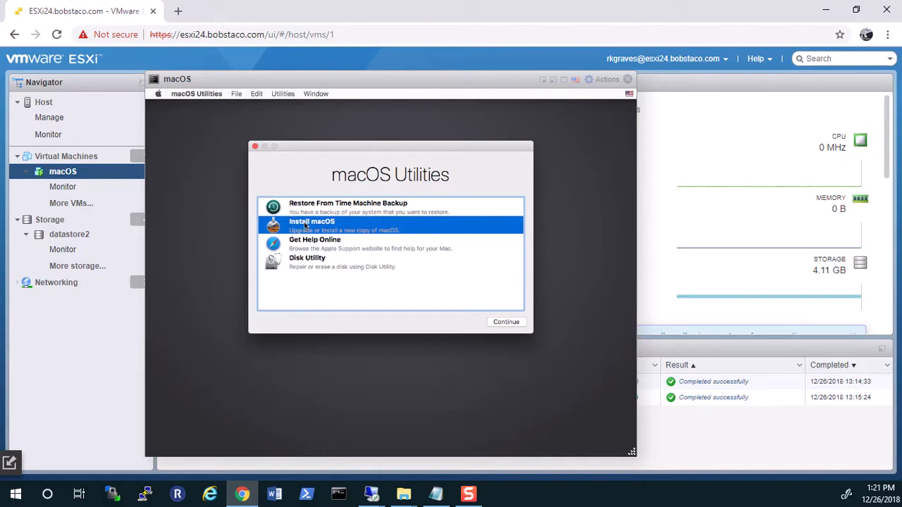
mouse_move(160, 305)
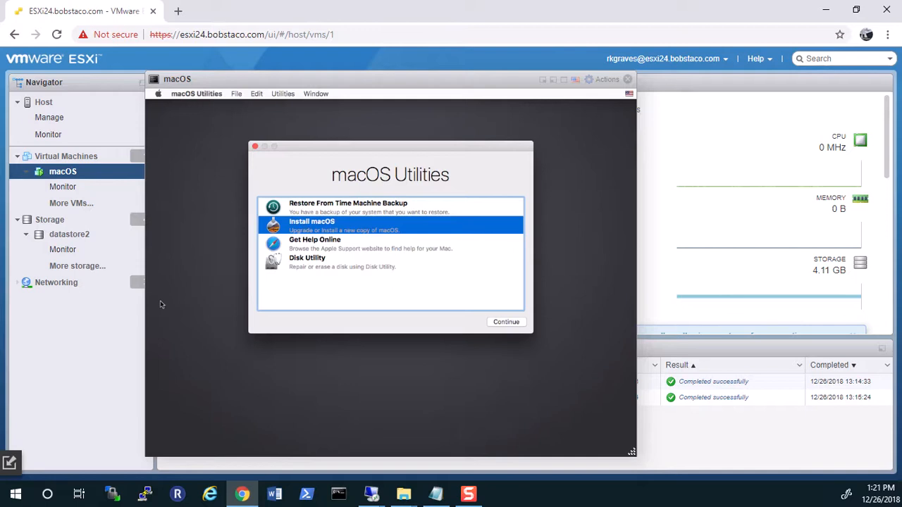
Launch the High Sierra installer, select macOS-HD as the target disk, and install
left_click(506, 322)
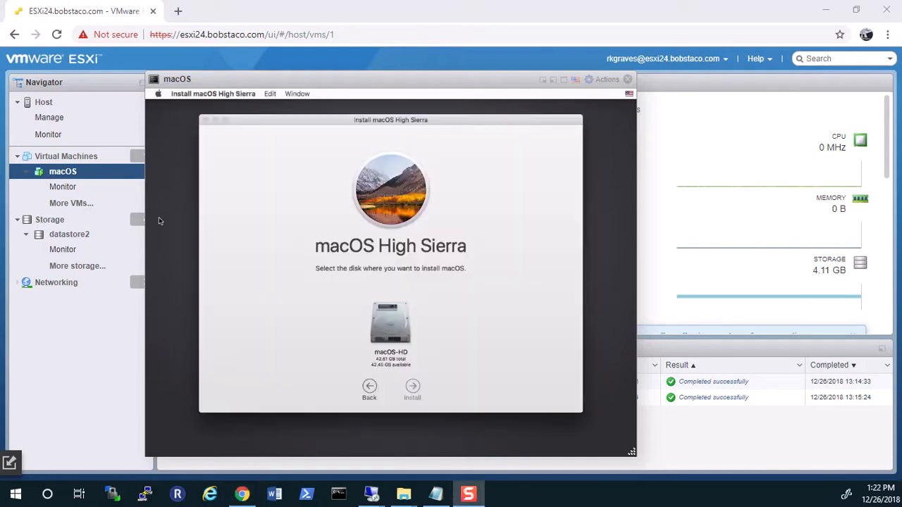
left_click(390, 325)
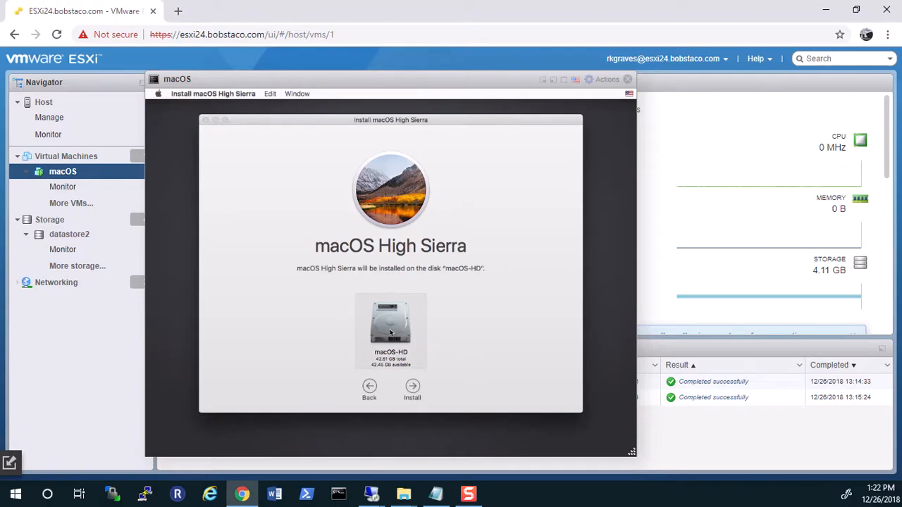
mouse_move(387, 322)
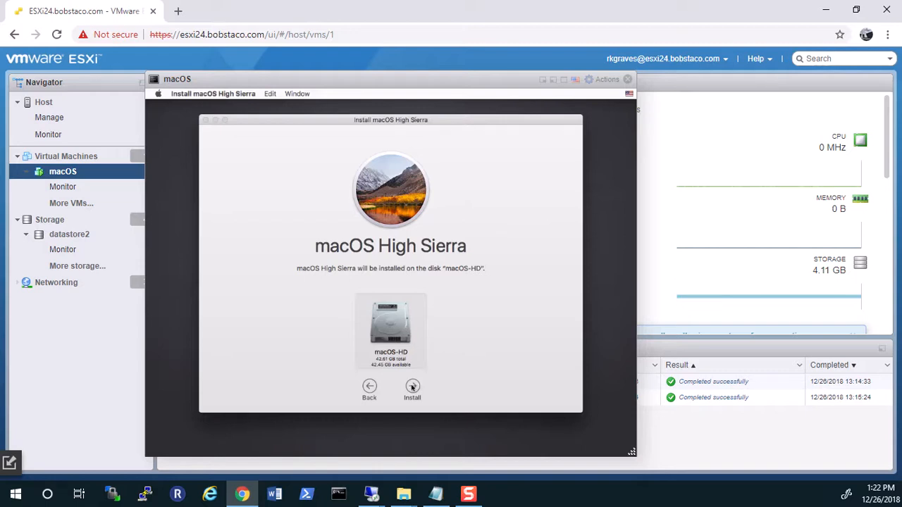
left_click(412, 386)
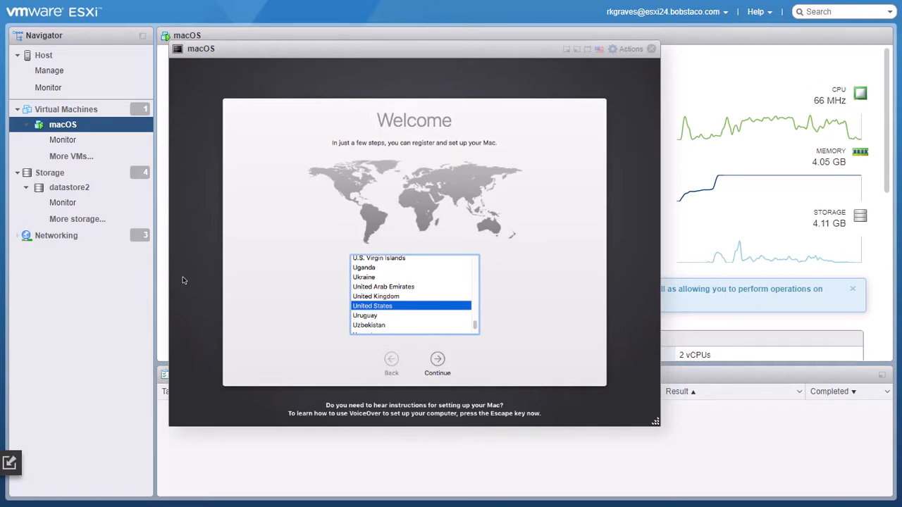
mouse_move(186, 478)
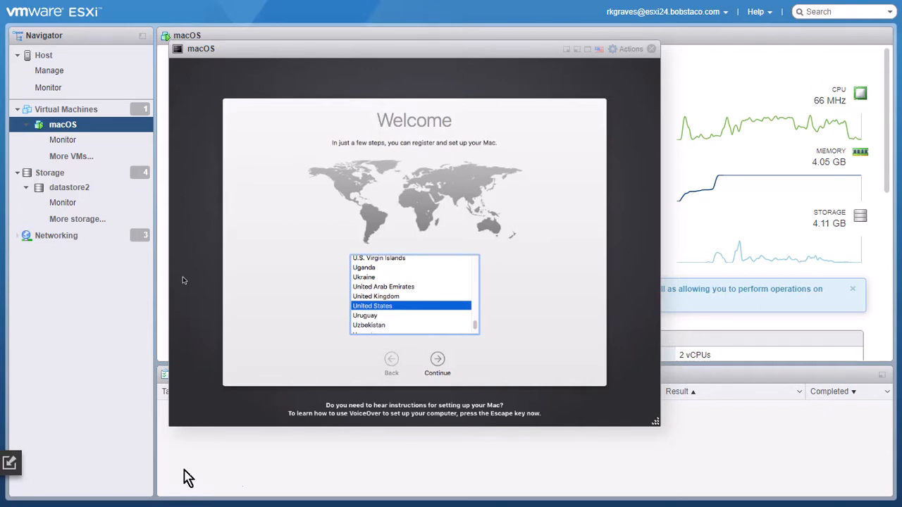
mouse_move(440, 361)
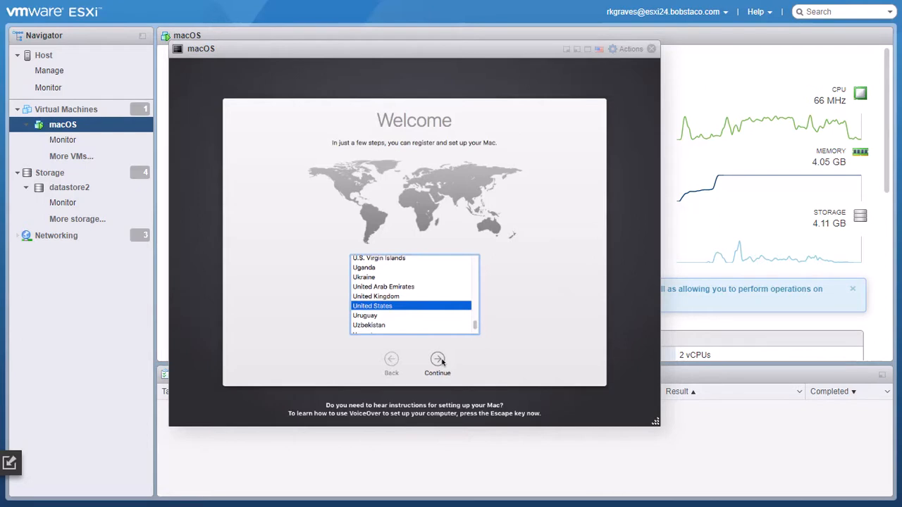
Continue with United States country, U.S. keyboard, and no information transfer
left_click(437, 359)
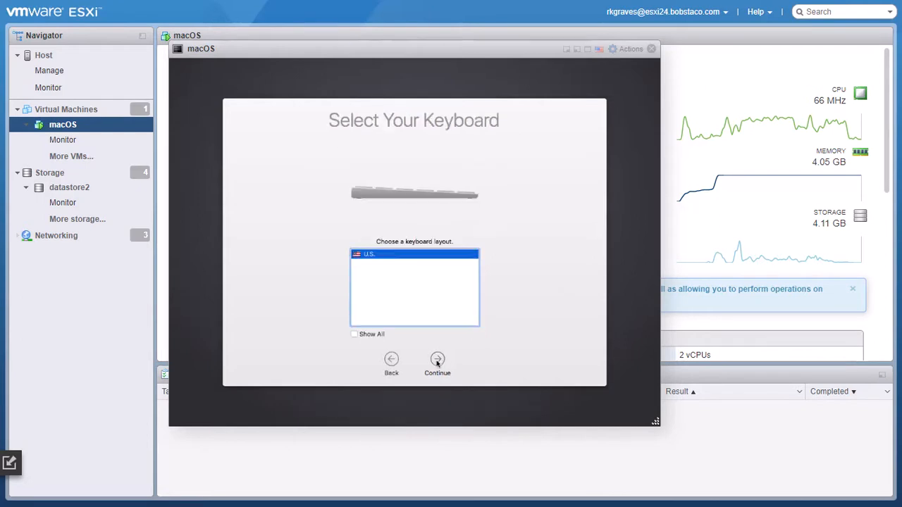
left_click(436, 359)
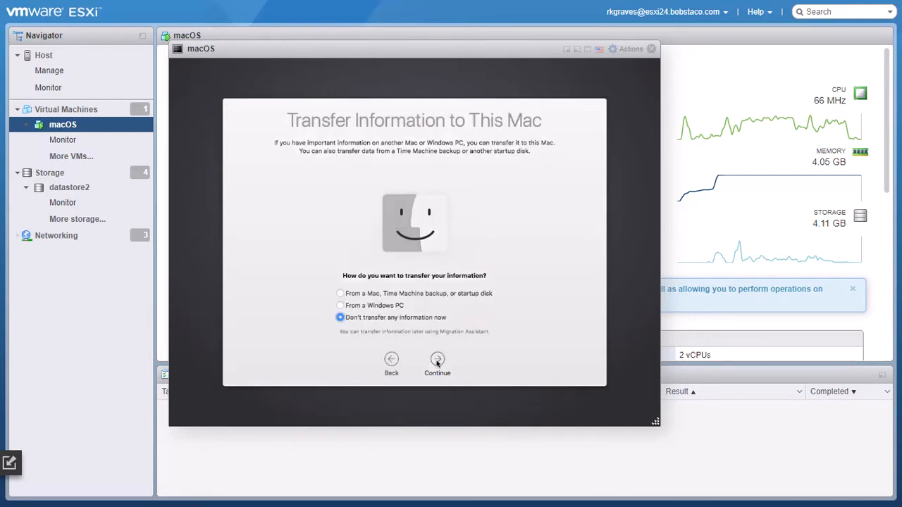
mouse_move(368, 305)
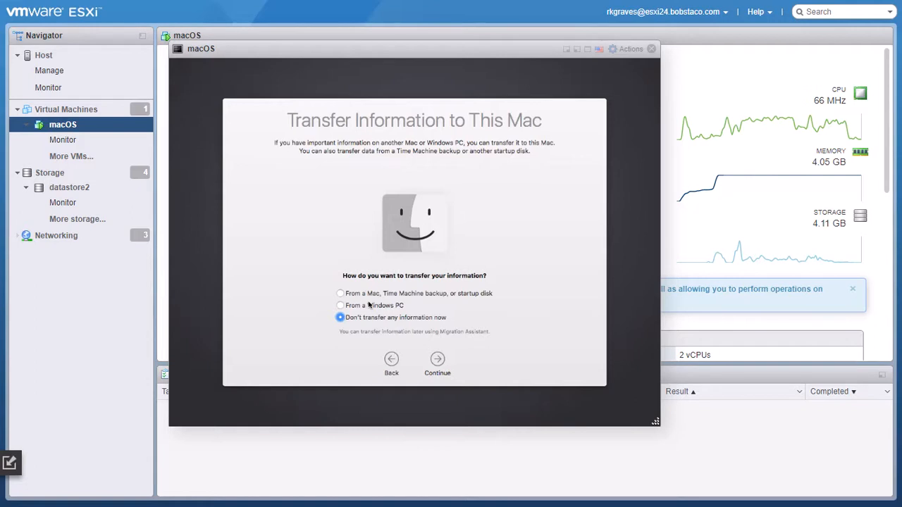
mouse_move(484, 326)
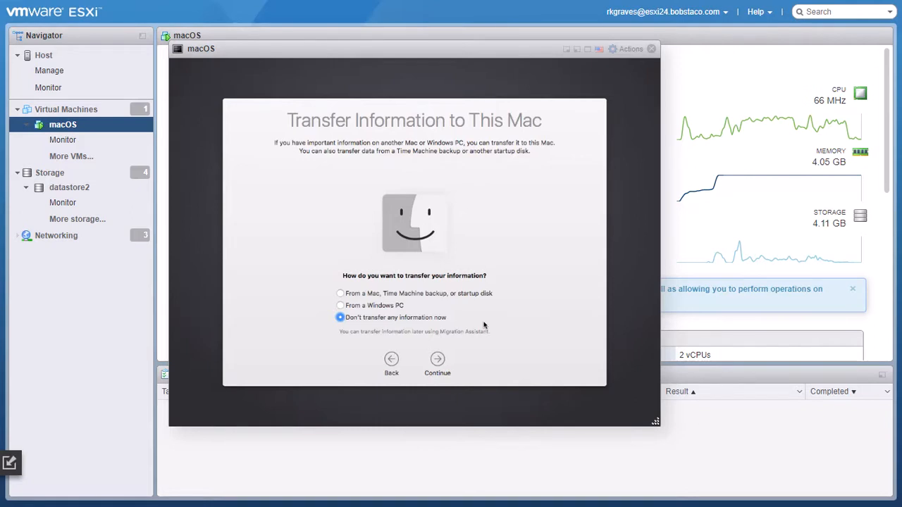
mouse_move(445, 363)
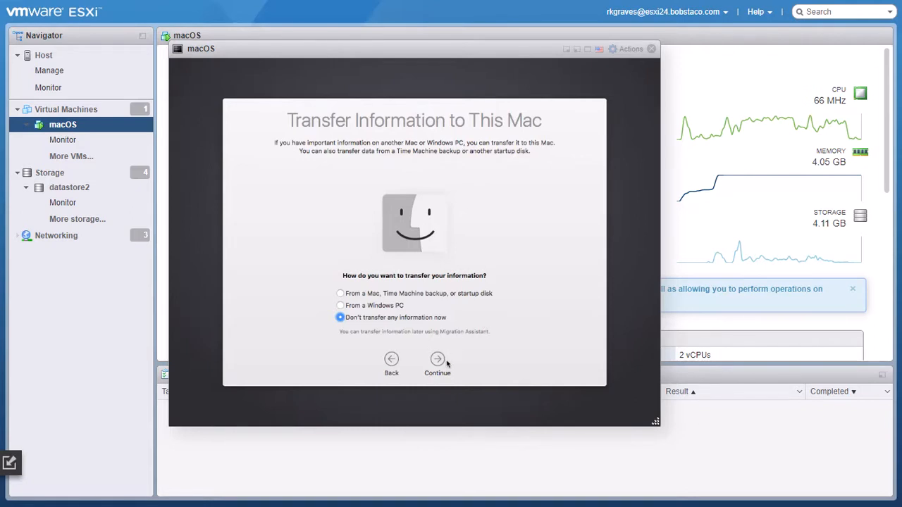
left_click(437, 359)
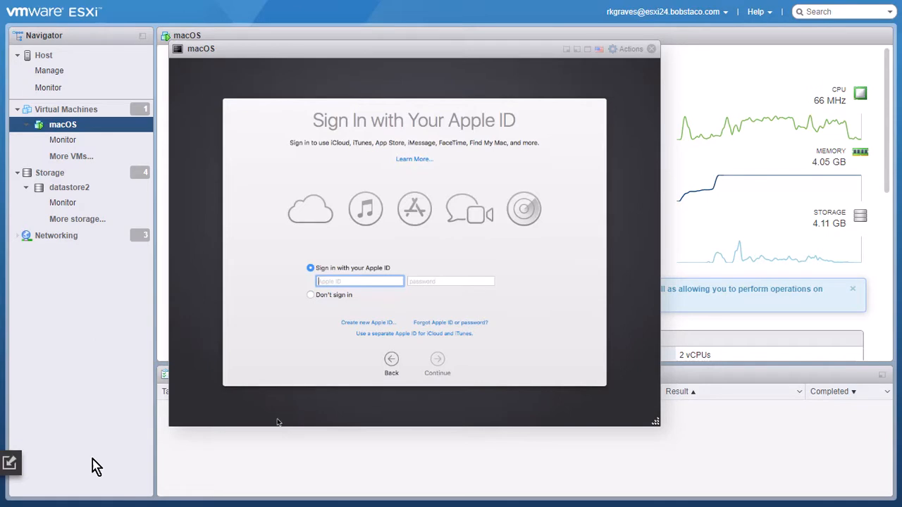
Submit the Apple ID credentials and then the six-digit verification code
left_click(437, 360)
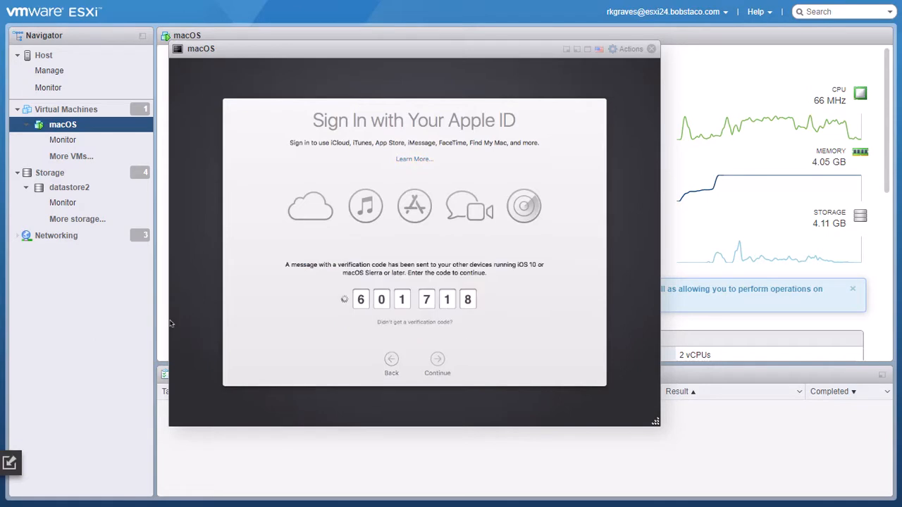
left_click(437, 358)
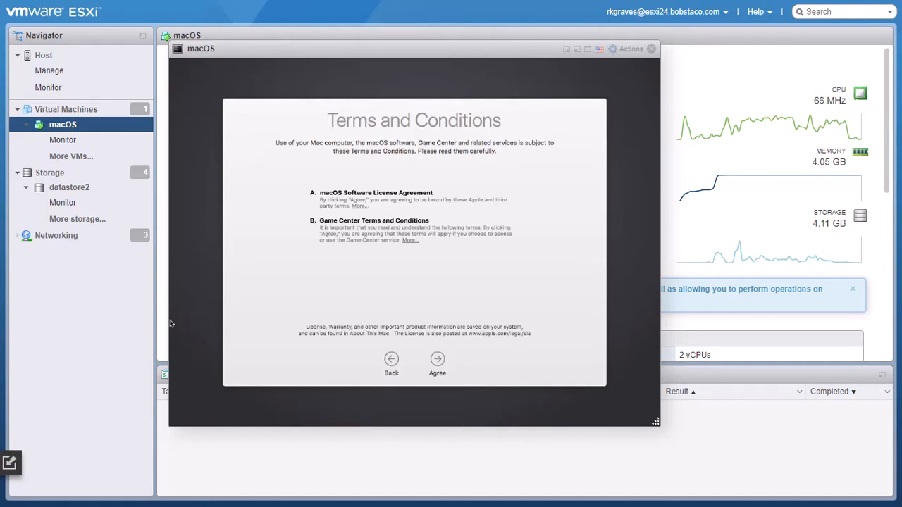
mouse_move(366, 468)
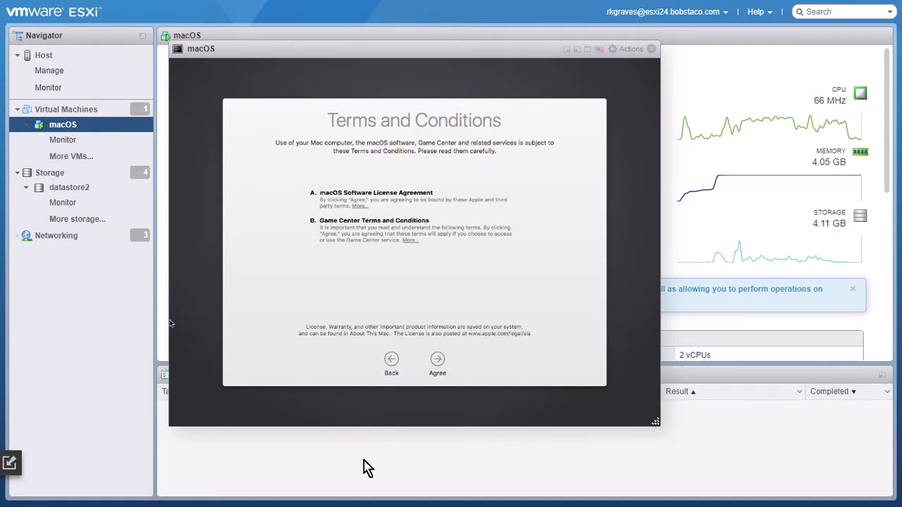
mouse_move(437, 364)
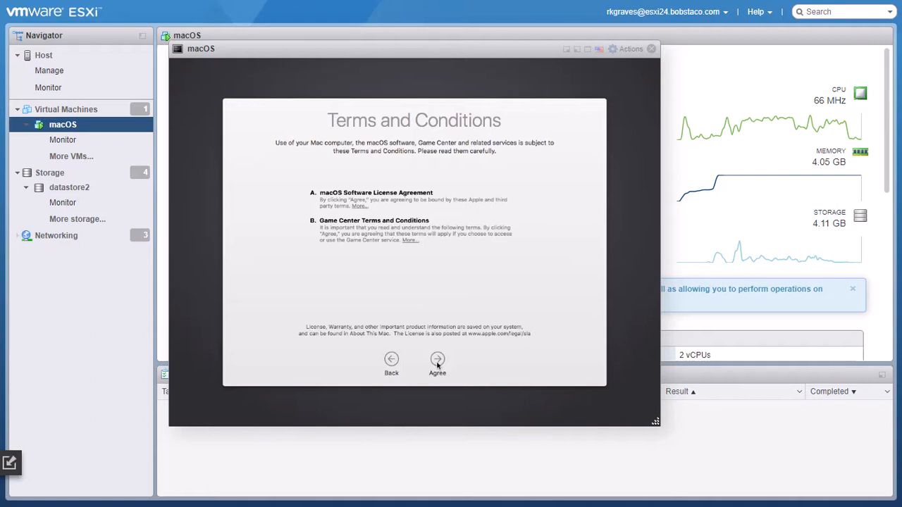
Agree to the macOS Terms and Conditions and confirm agreement in the dialog
left_click(437, 359)
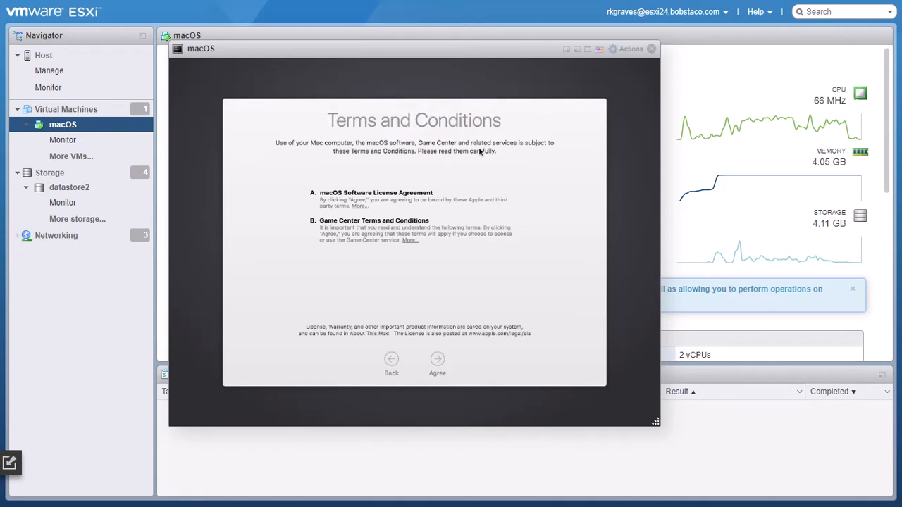
left_click(436, 358)
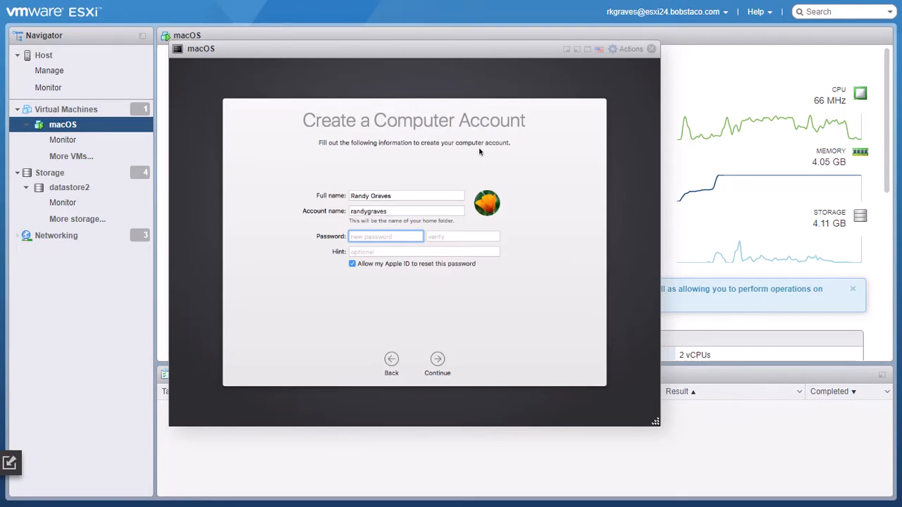
mouse_move(428, 167)
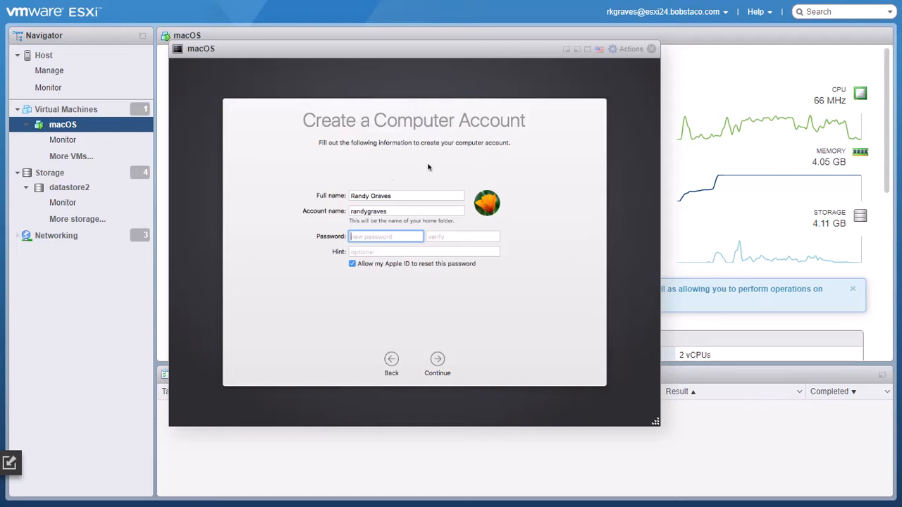
mouse_move(174, 217)
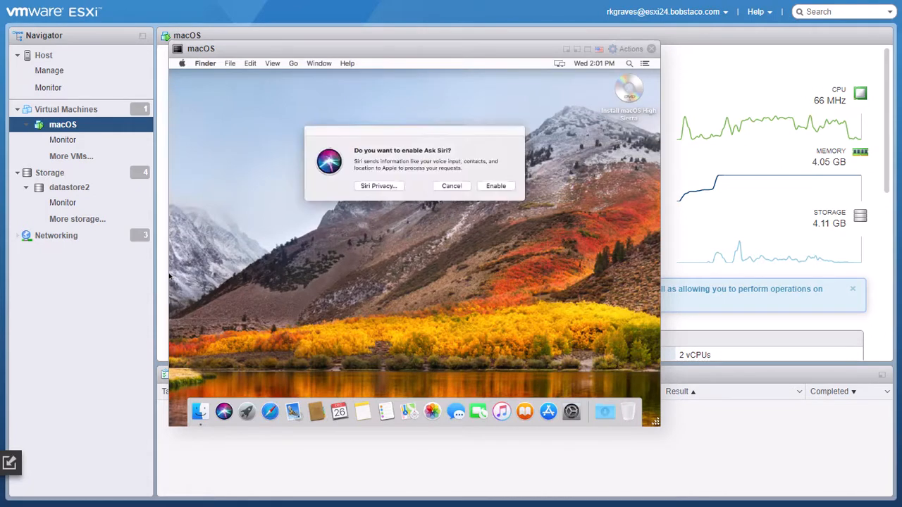
Close the Ask Siri prompt and eject the Install macOS High Sierra disc
left_click(452, 185)
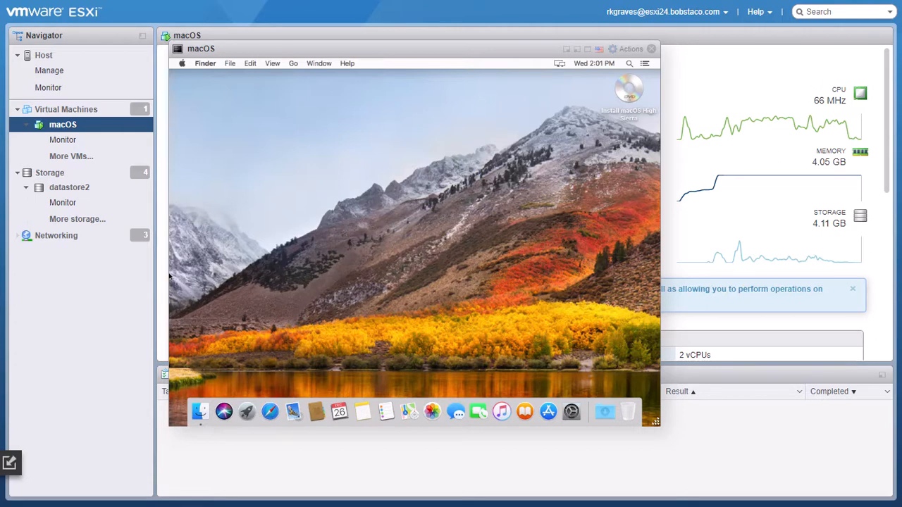
mouse_move(617, 89)
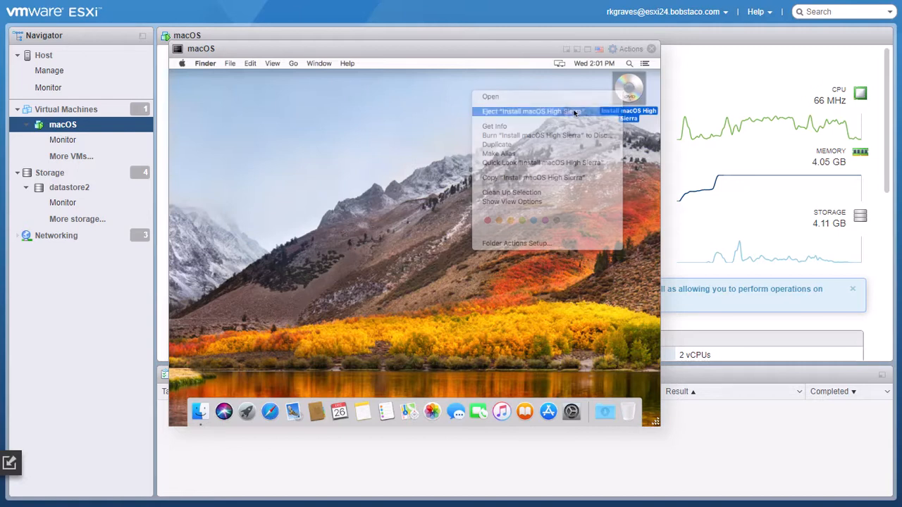
left_click(574, 113)
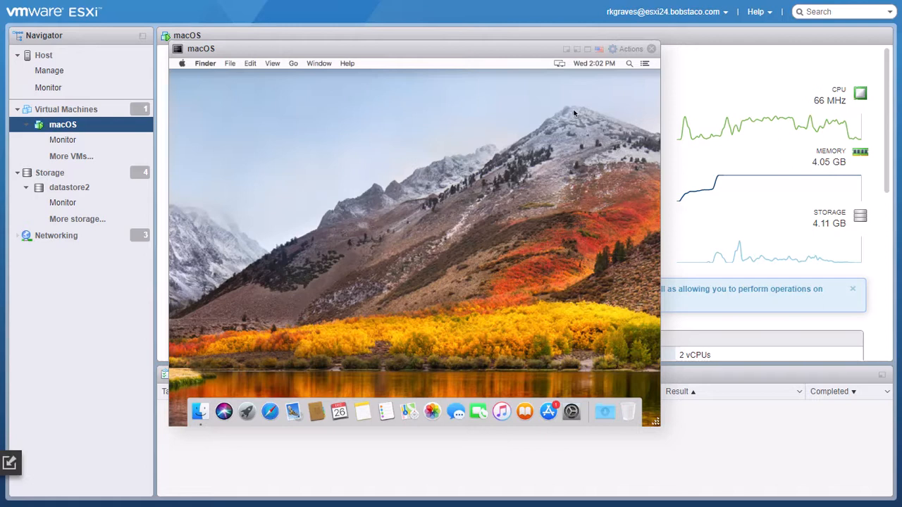
mouse_move(645, 120)
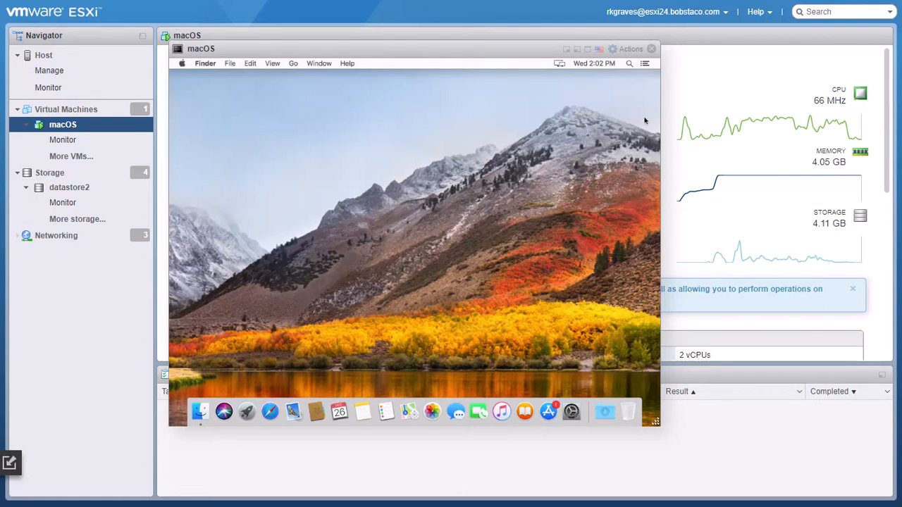
mouse_move(548, 412)
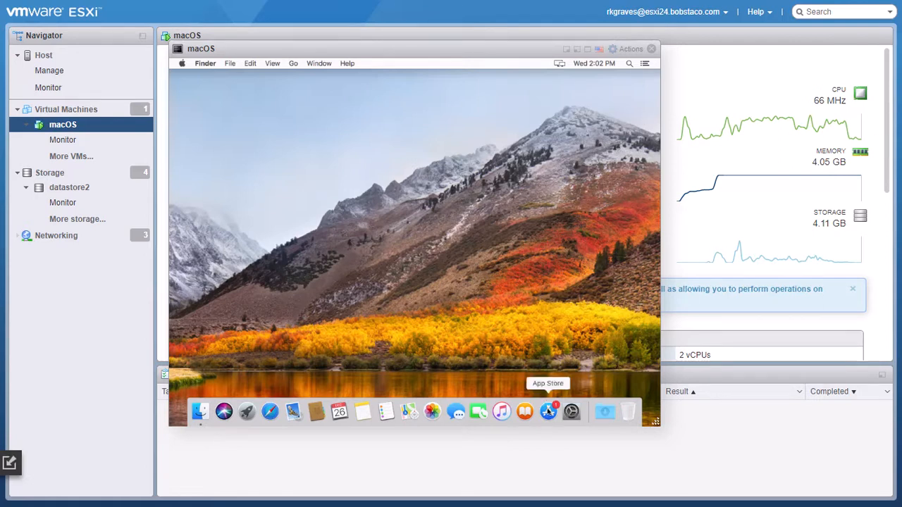